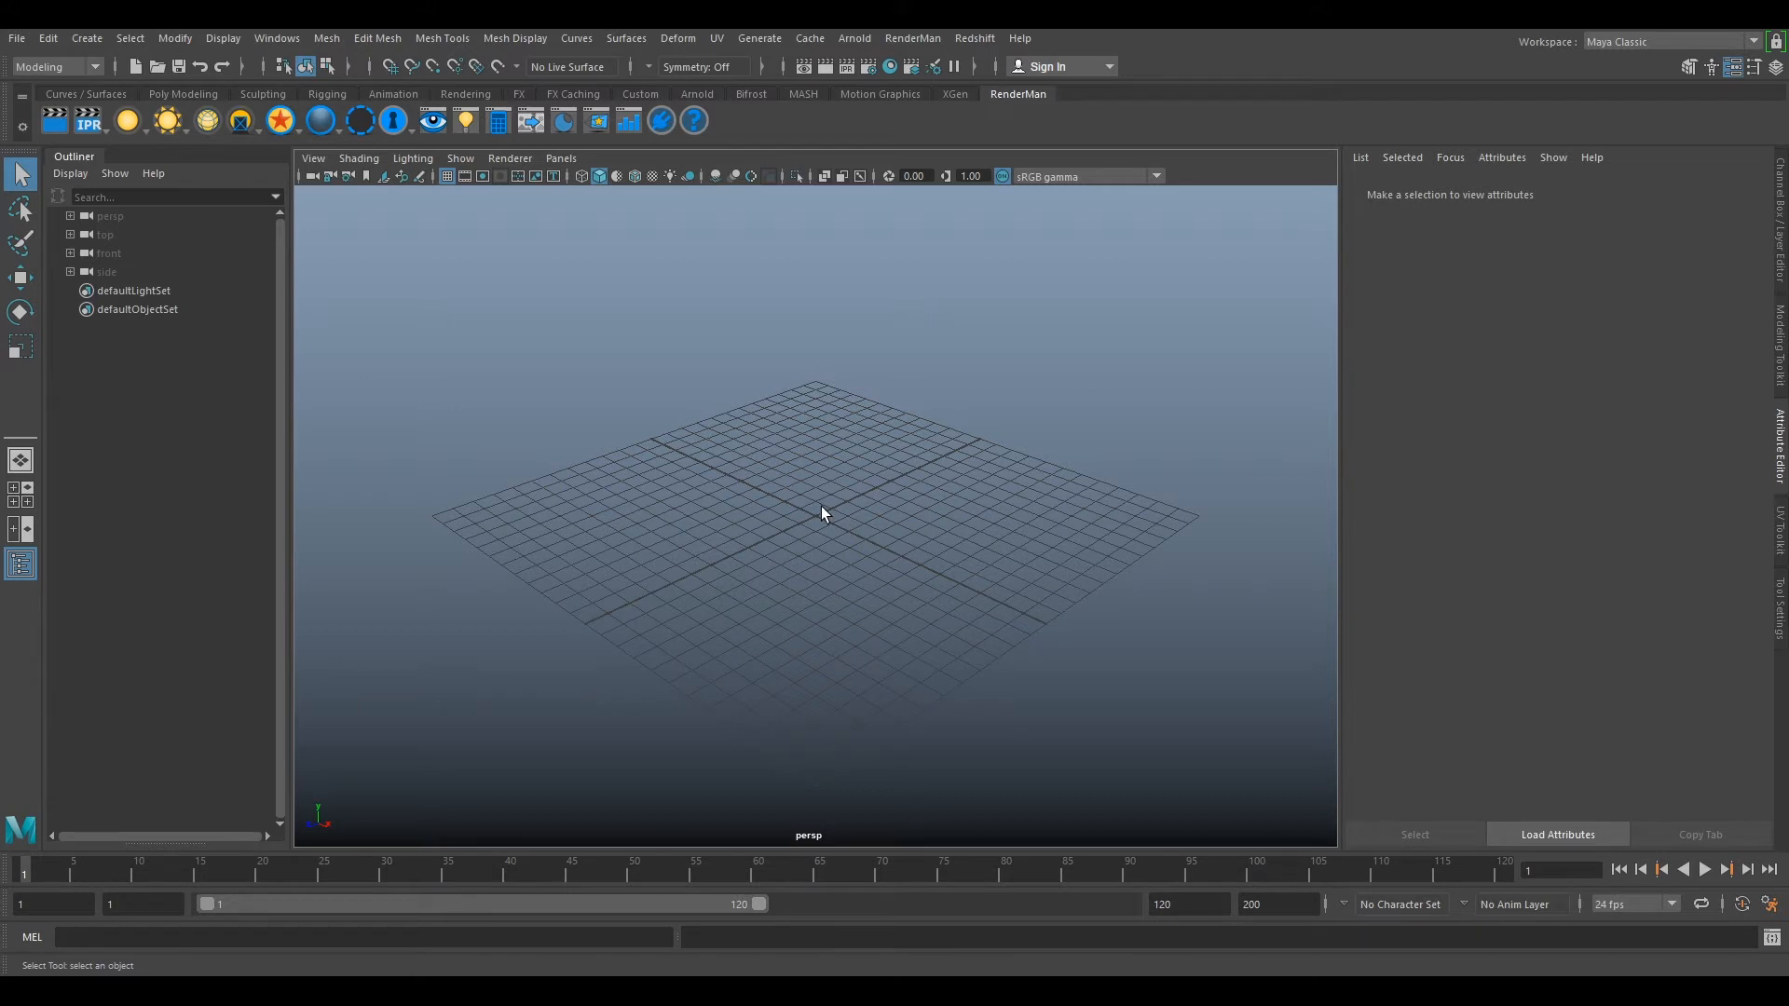
# - Import HB_007_BG01_2k_Cam_v001.mel from G:\VFXtutors\Matchmove\MM020\tut into the empty scene
pyautogui.click(17, 37)
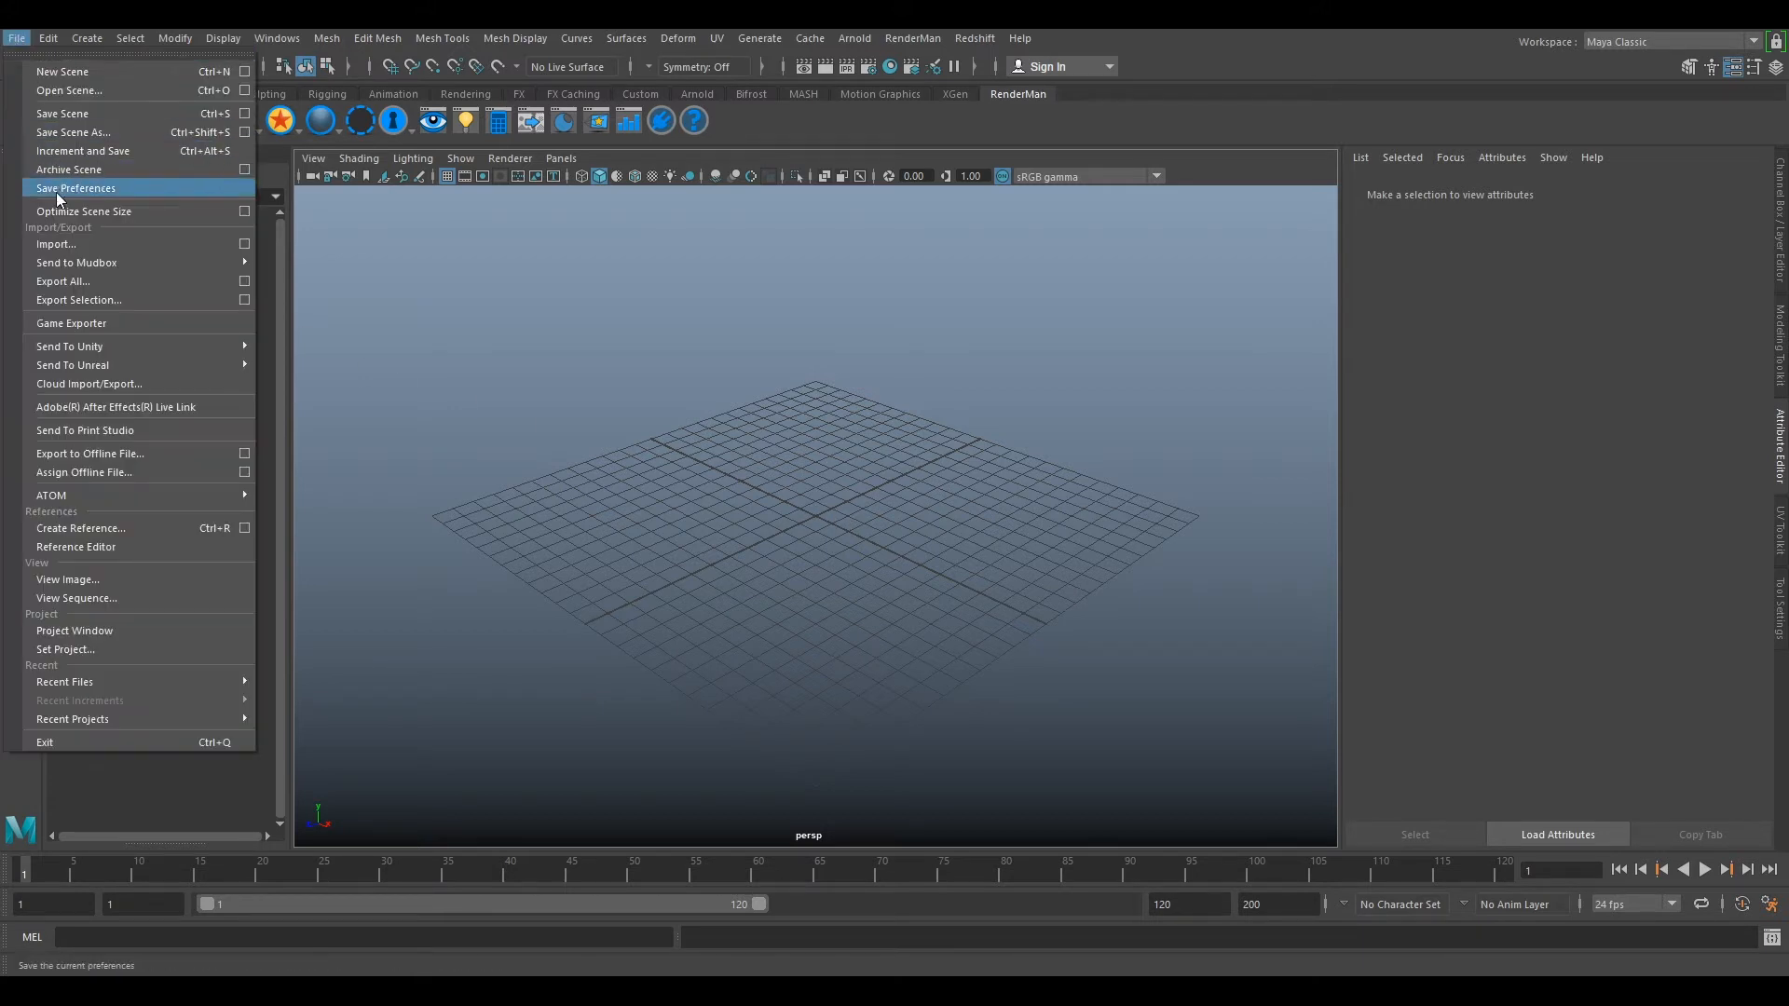
pyautogui.click(56, 242)
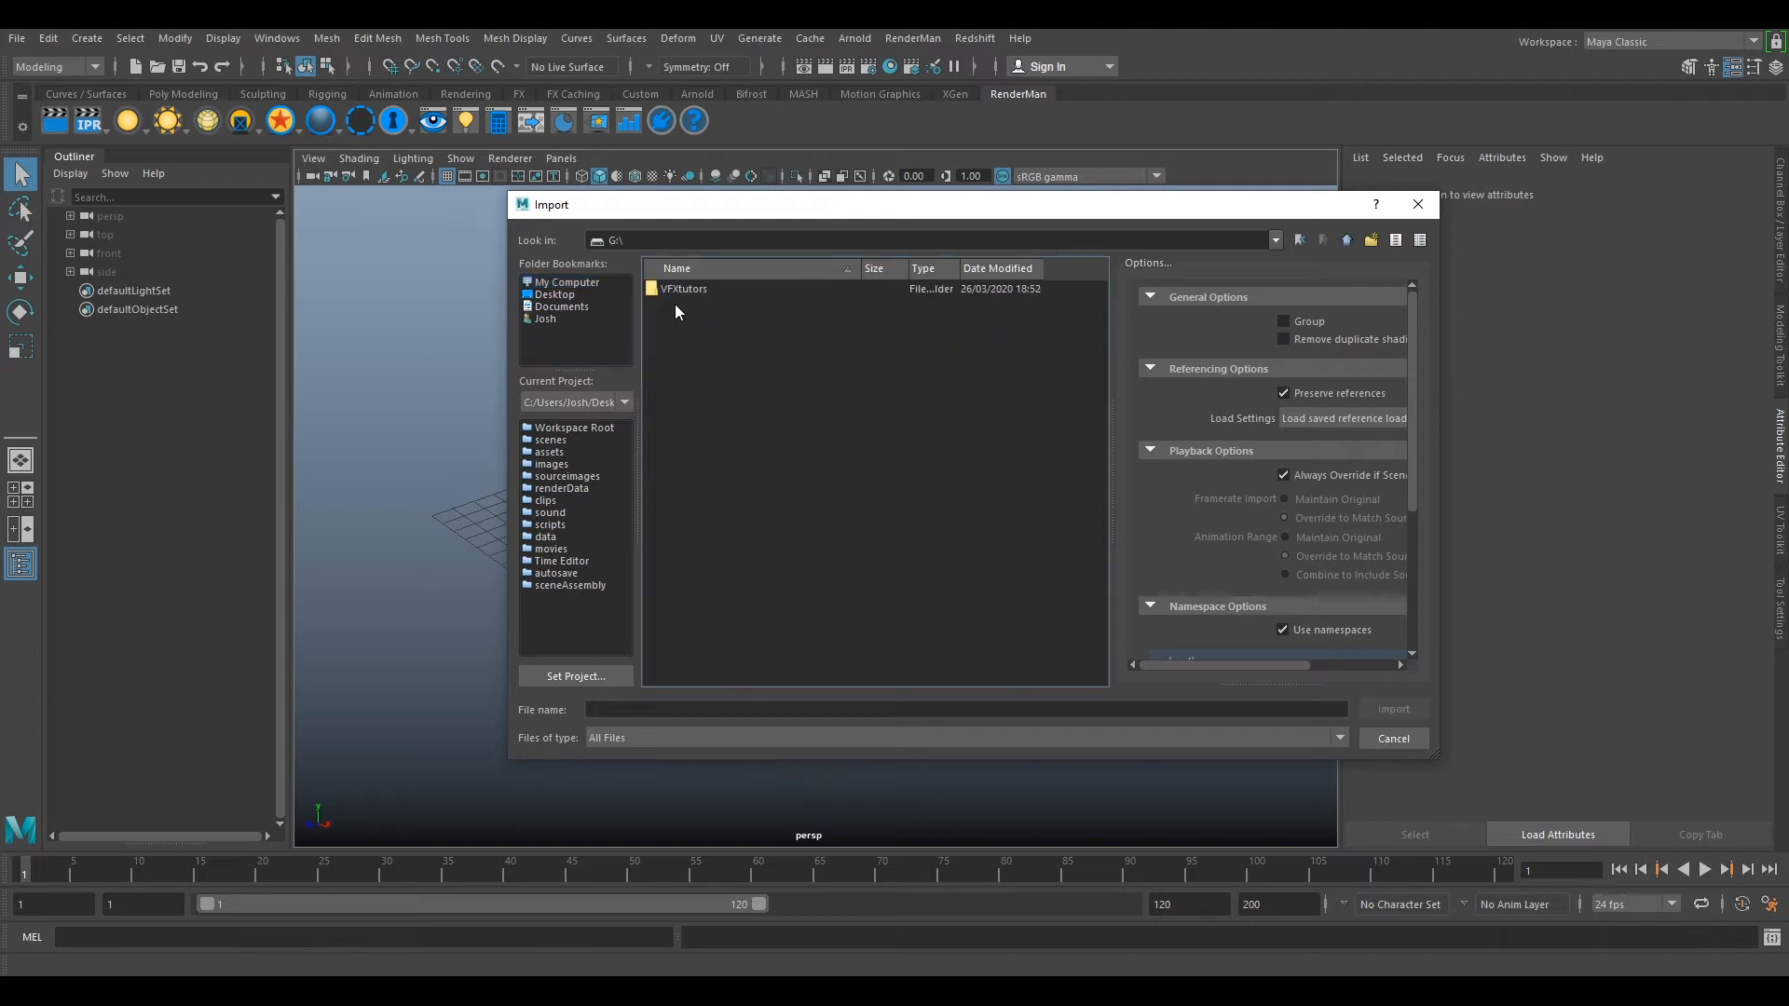
pyautogui.doubleClick(684, 289)
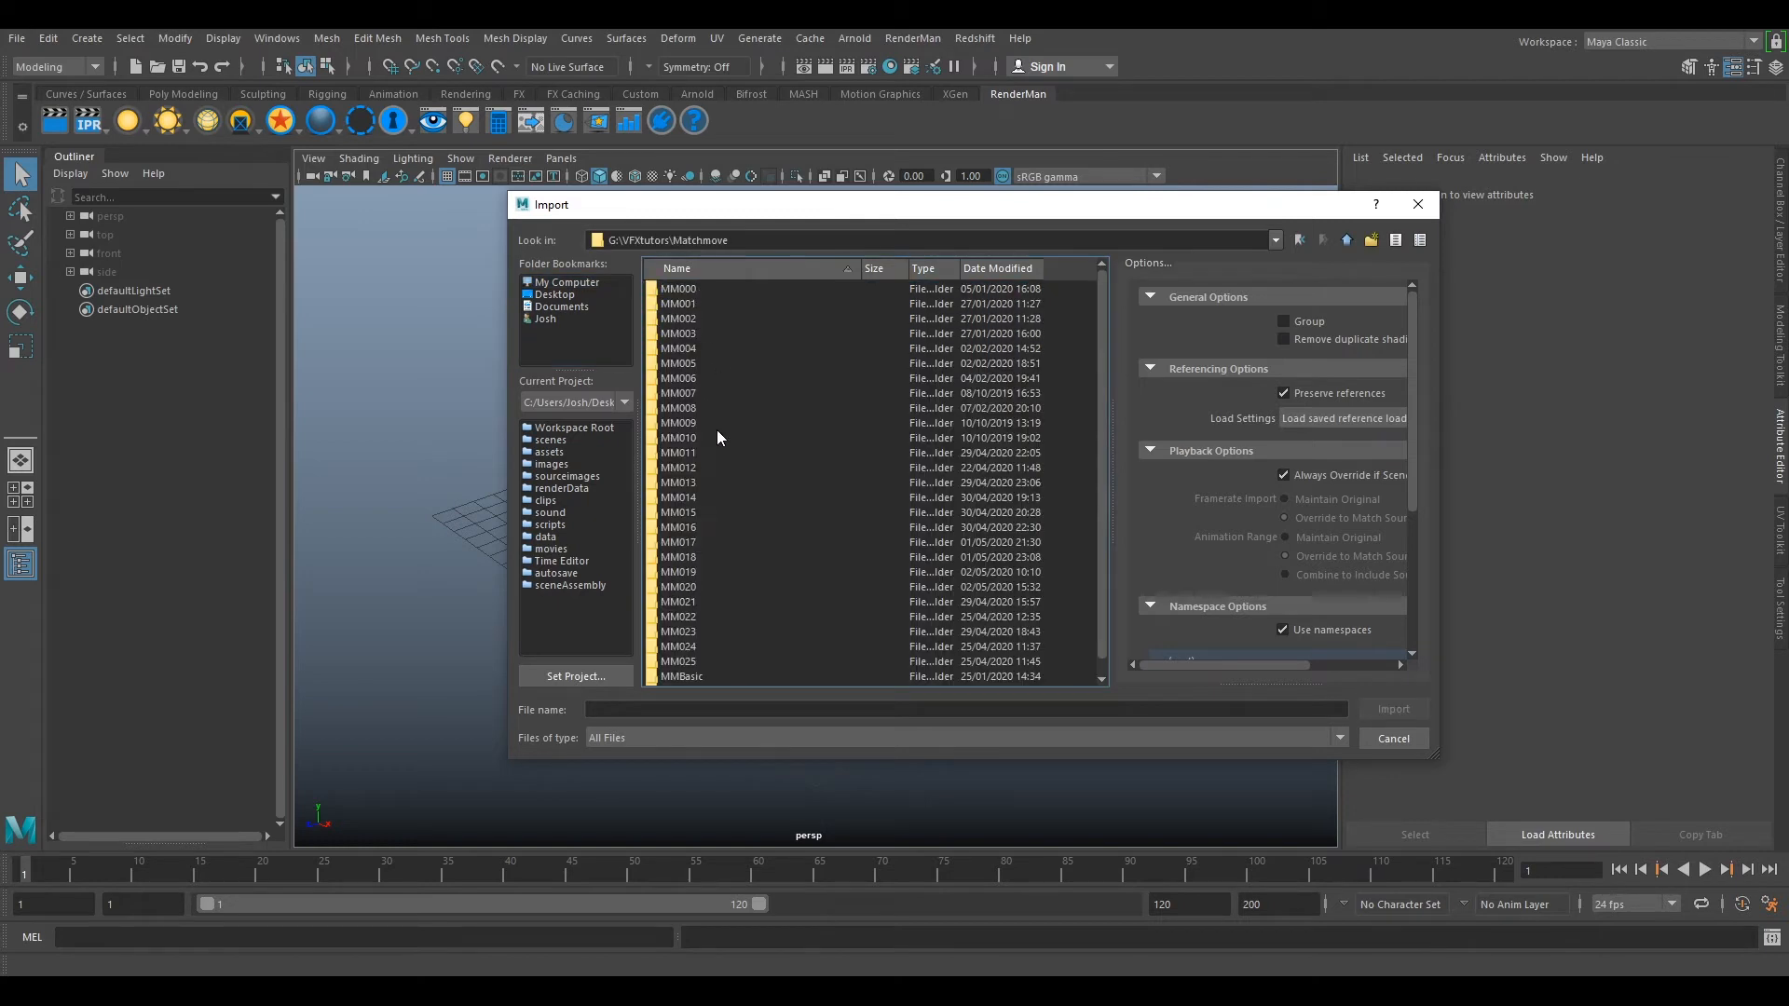
pyautogui.doubleClick(679, 587)
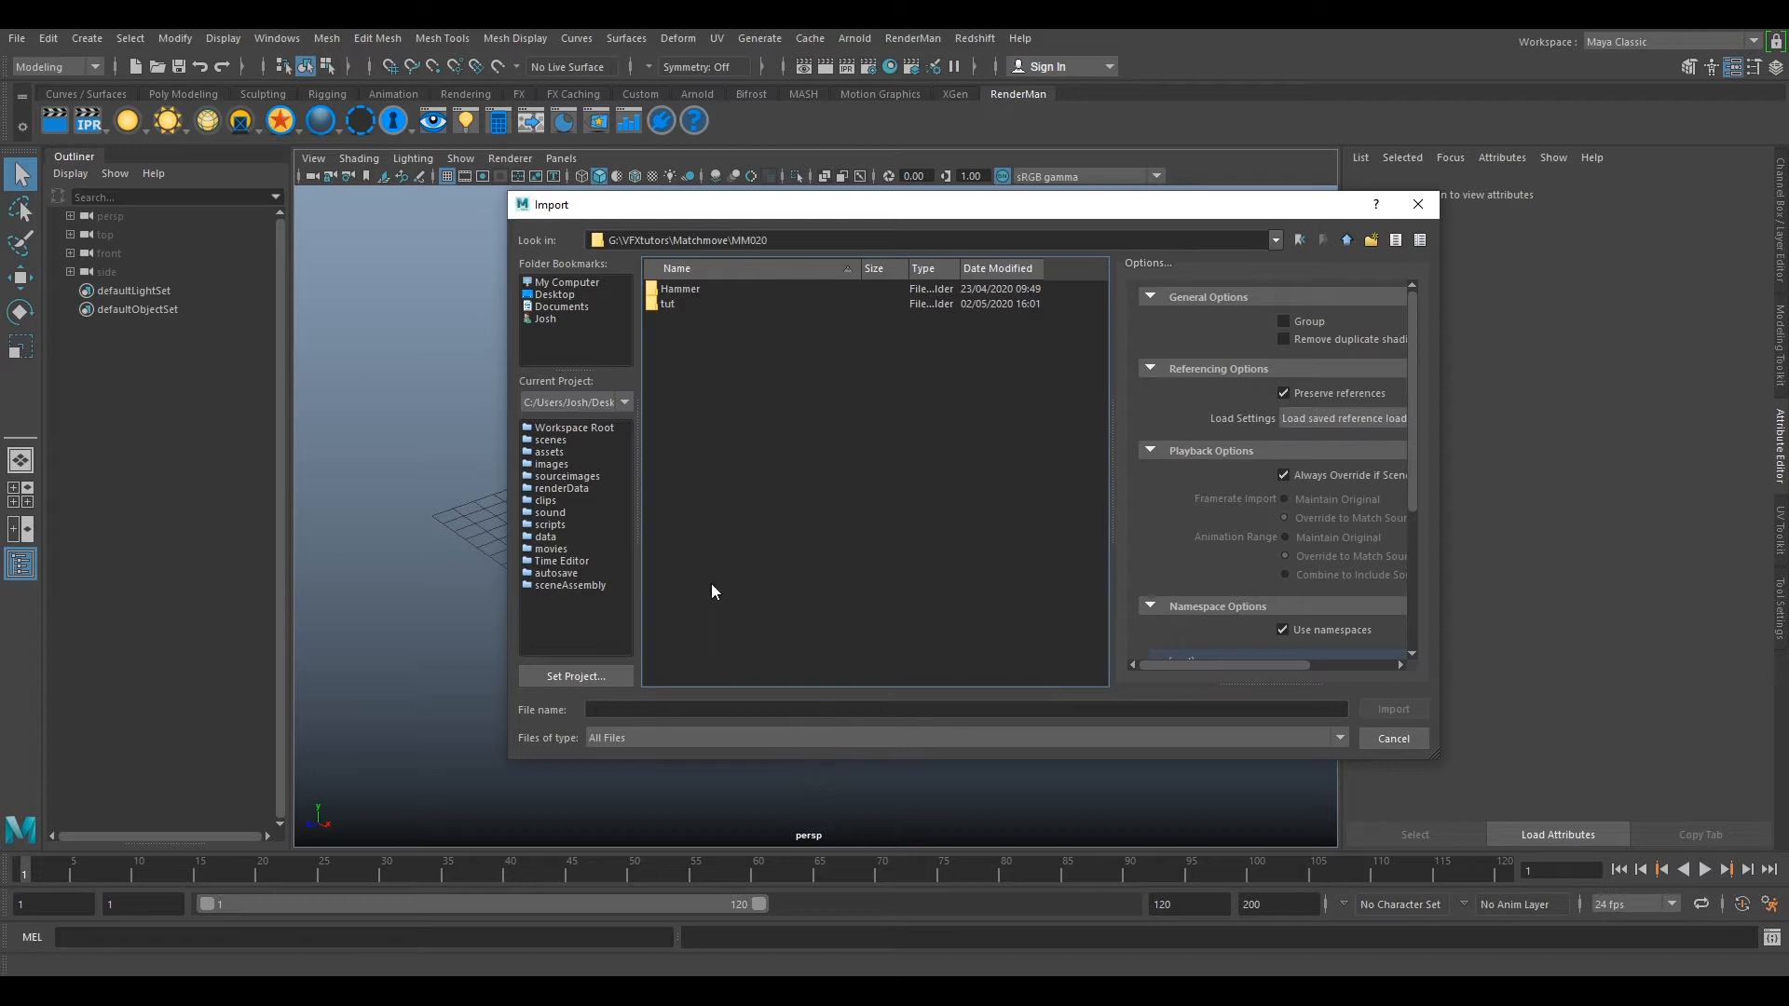
pyautogui.doubleClick(667, 304)
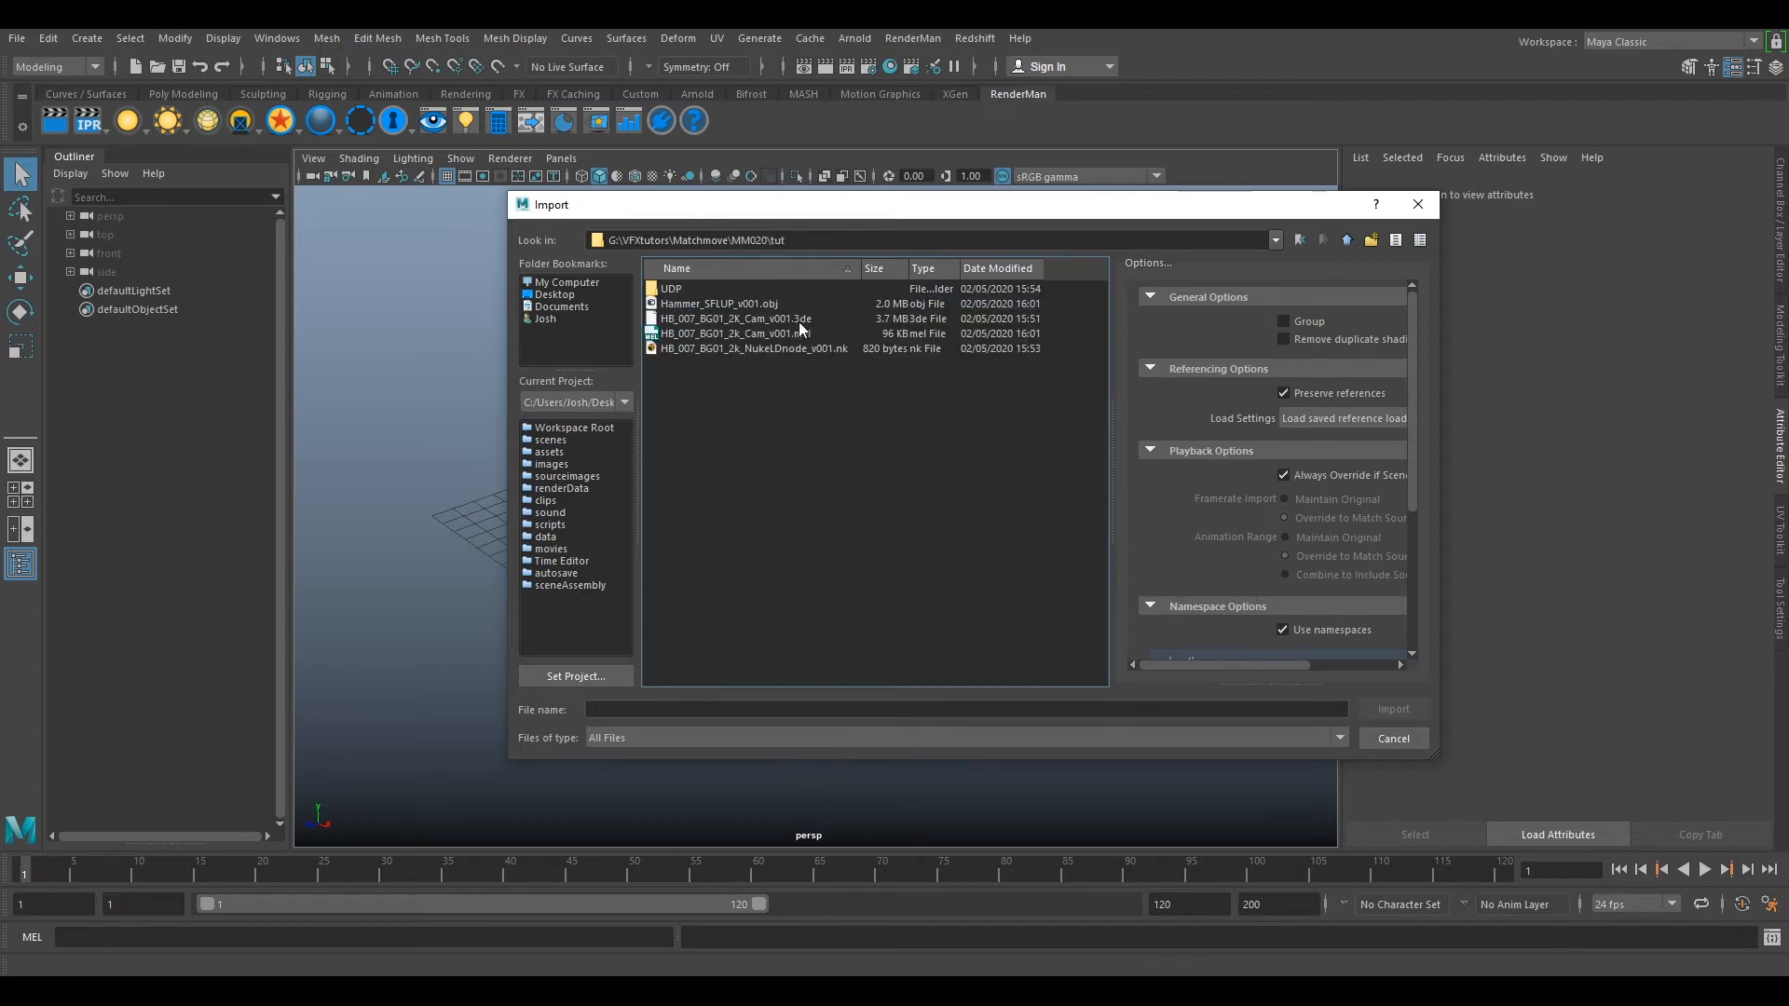
pyautogui.click(736, 334)
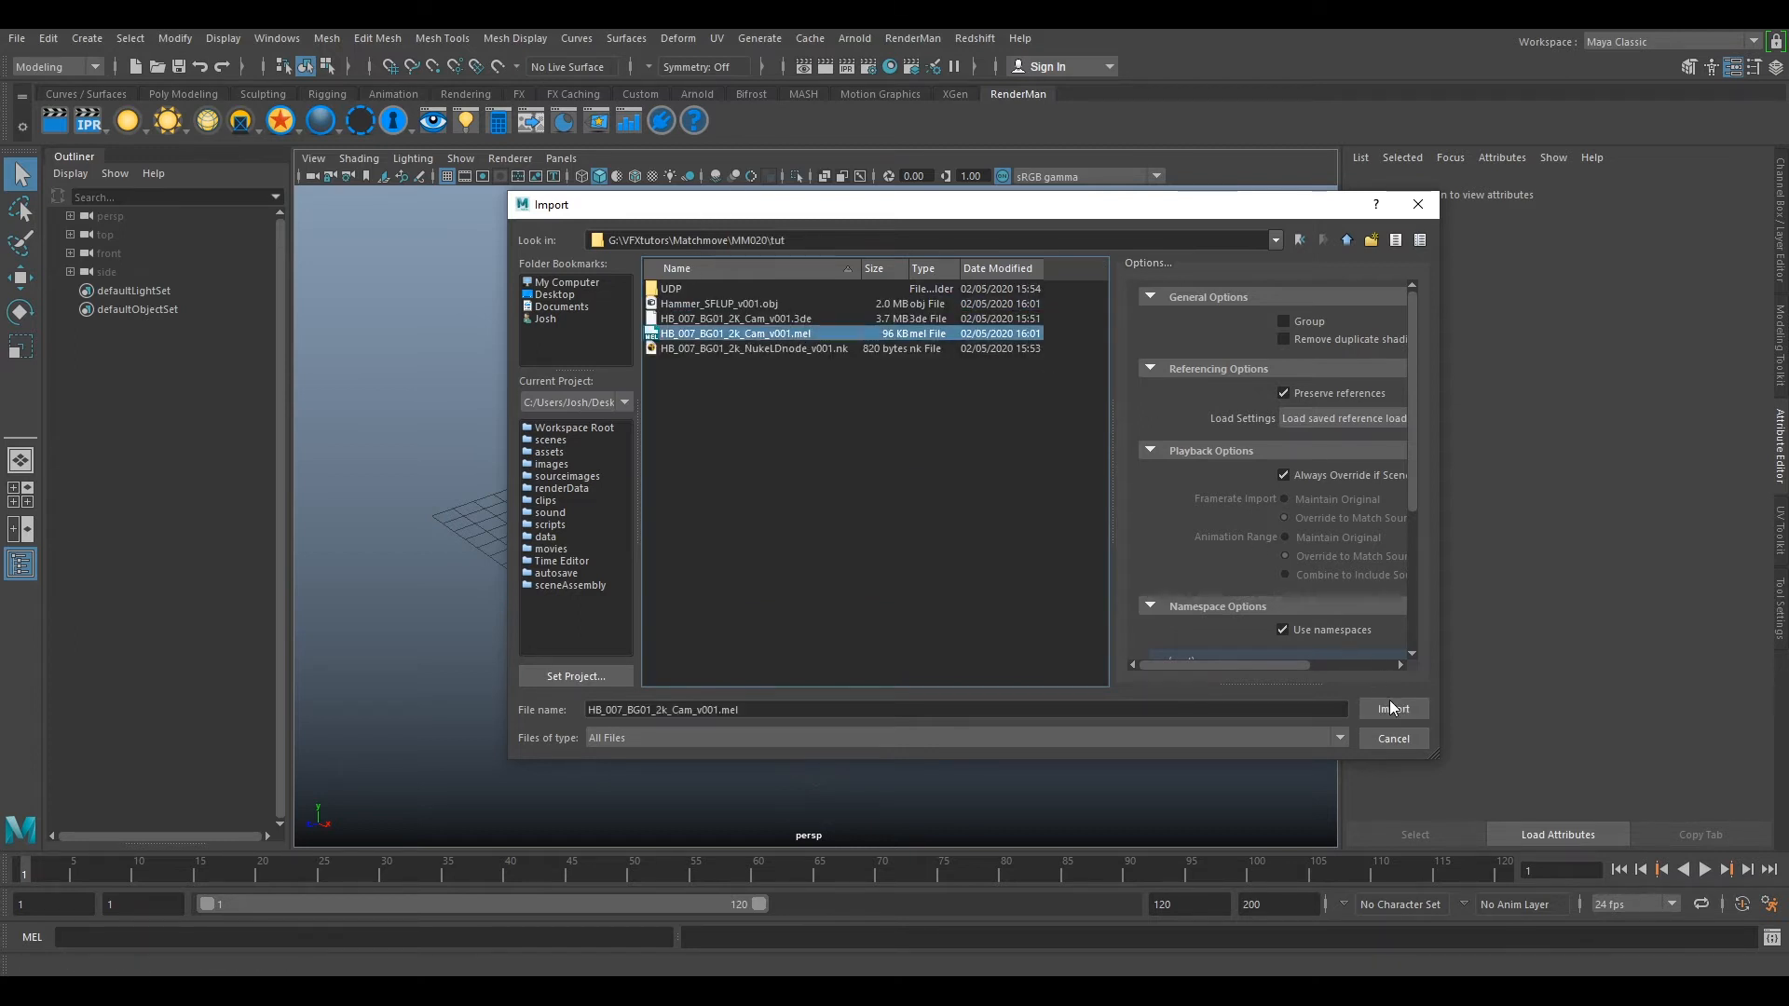
pyautogui.click(1393, 709)
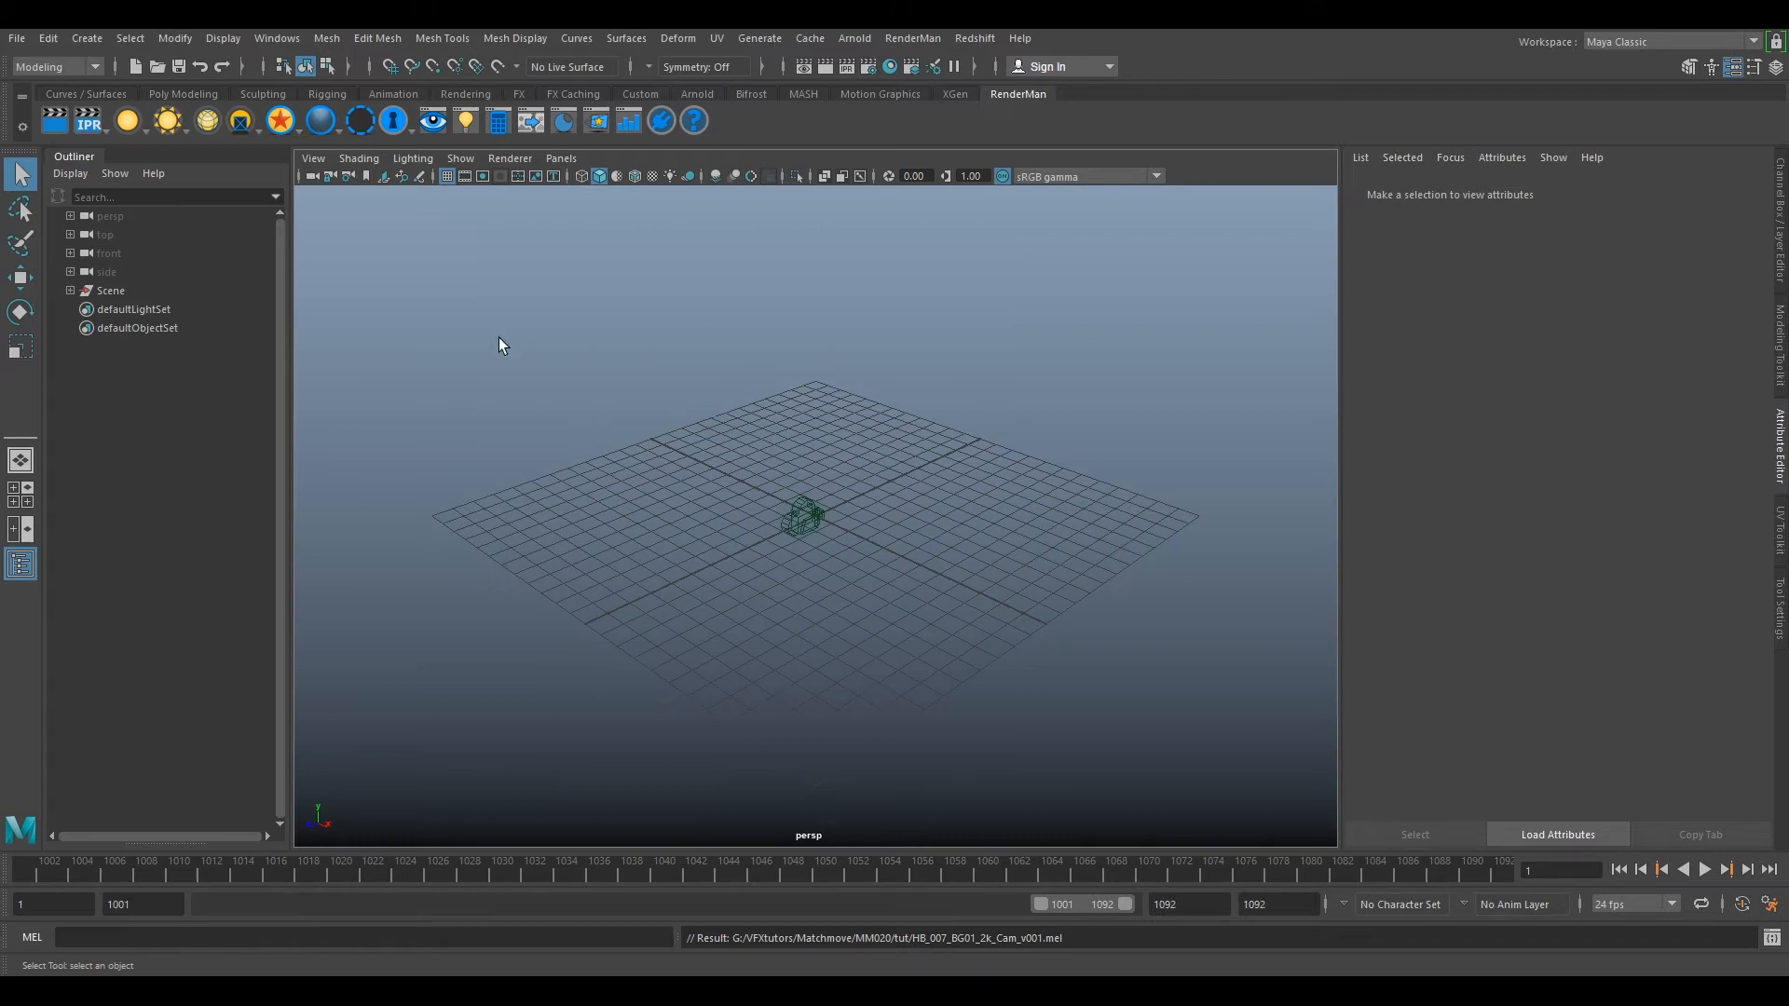
# - Delete the extra Sigma lens camera from the expanded Scene group in the Outliner
pyautogui.click(110, 291)
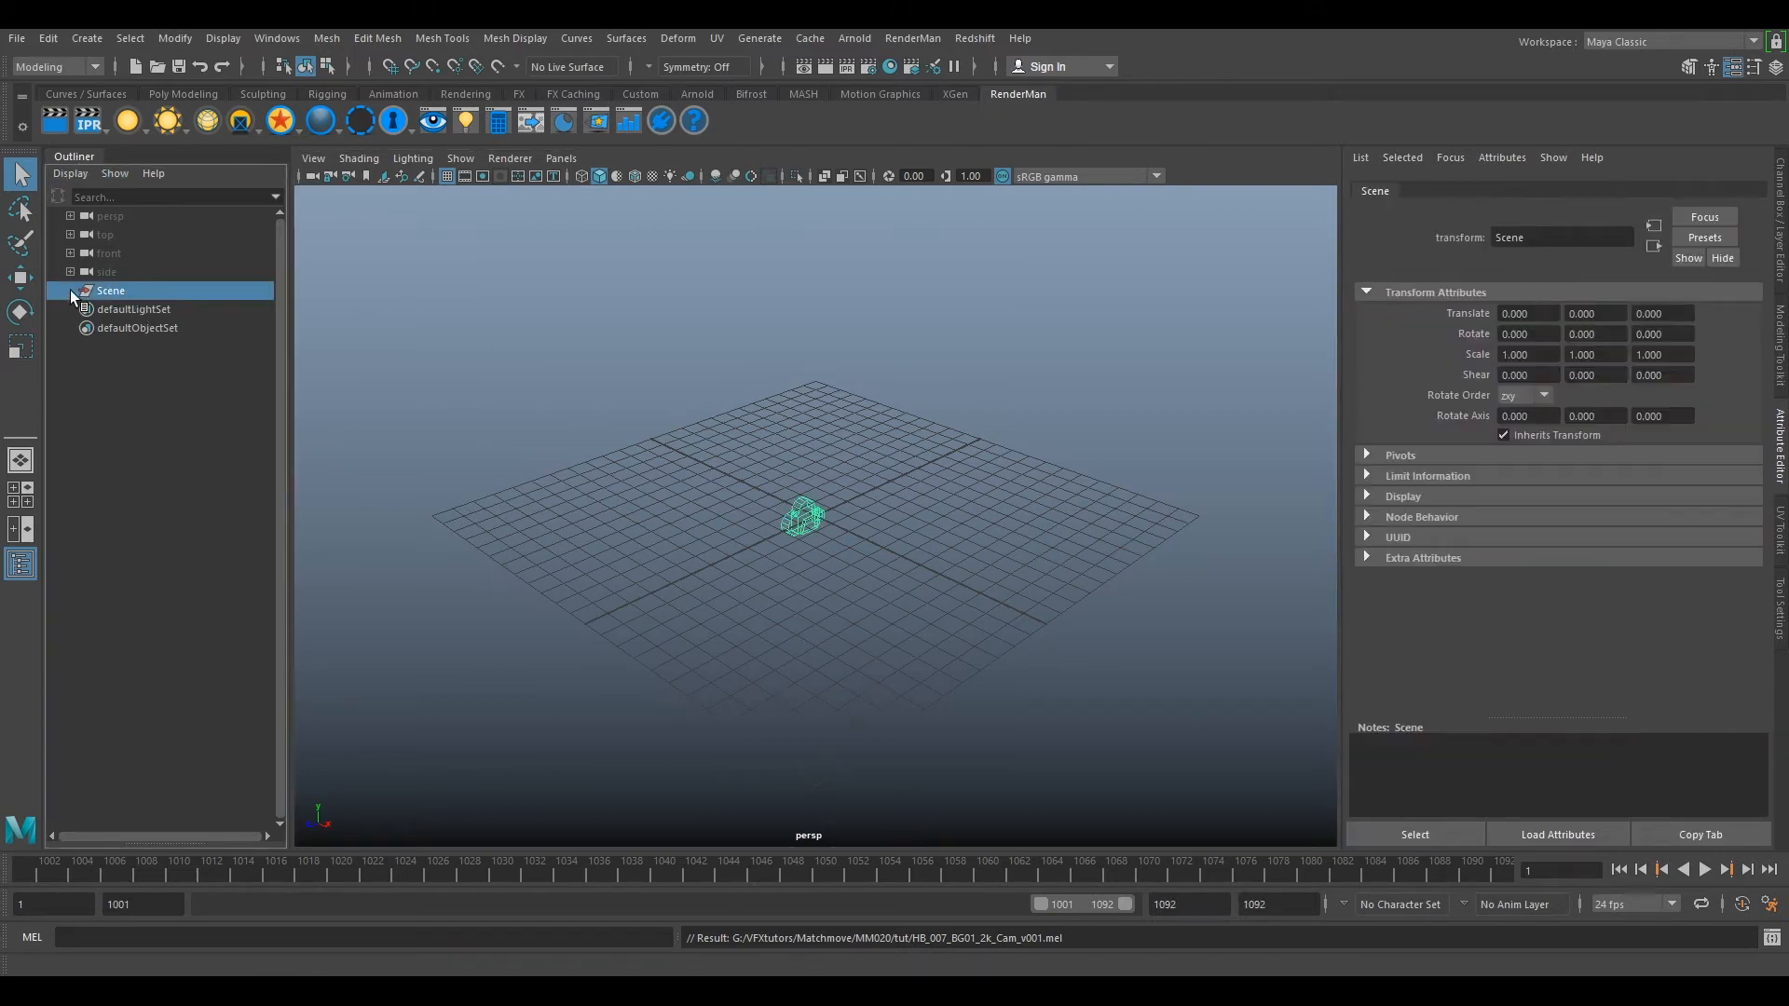
pyautogui.click(166, 307)
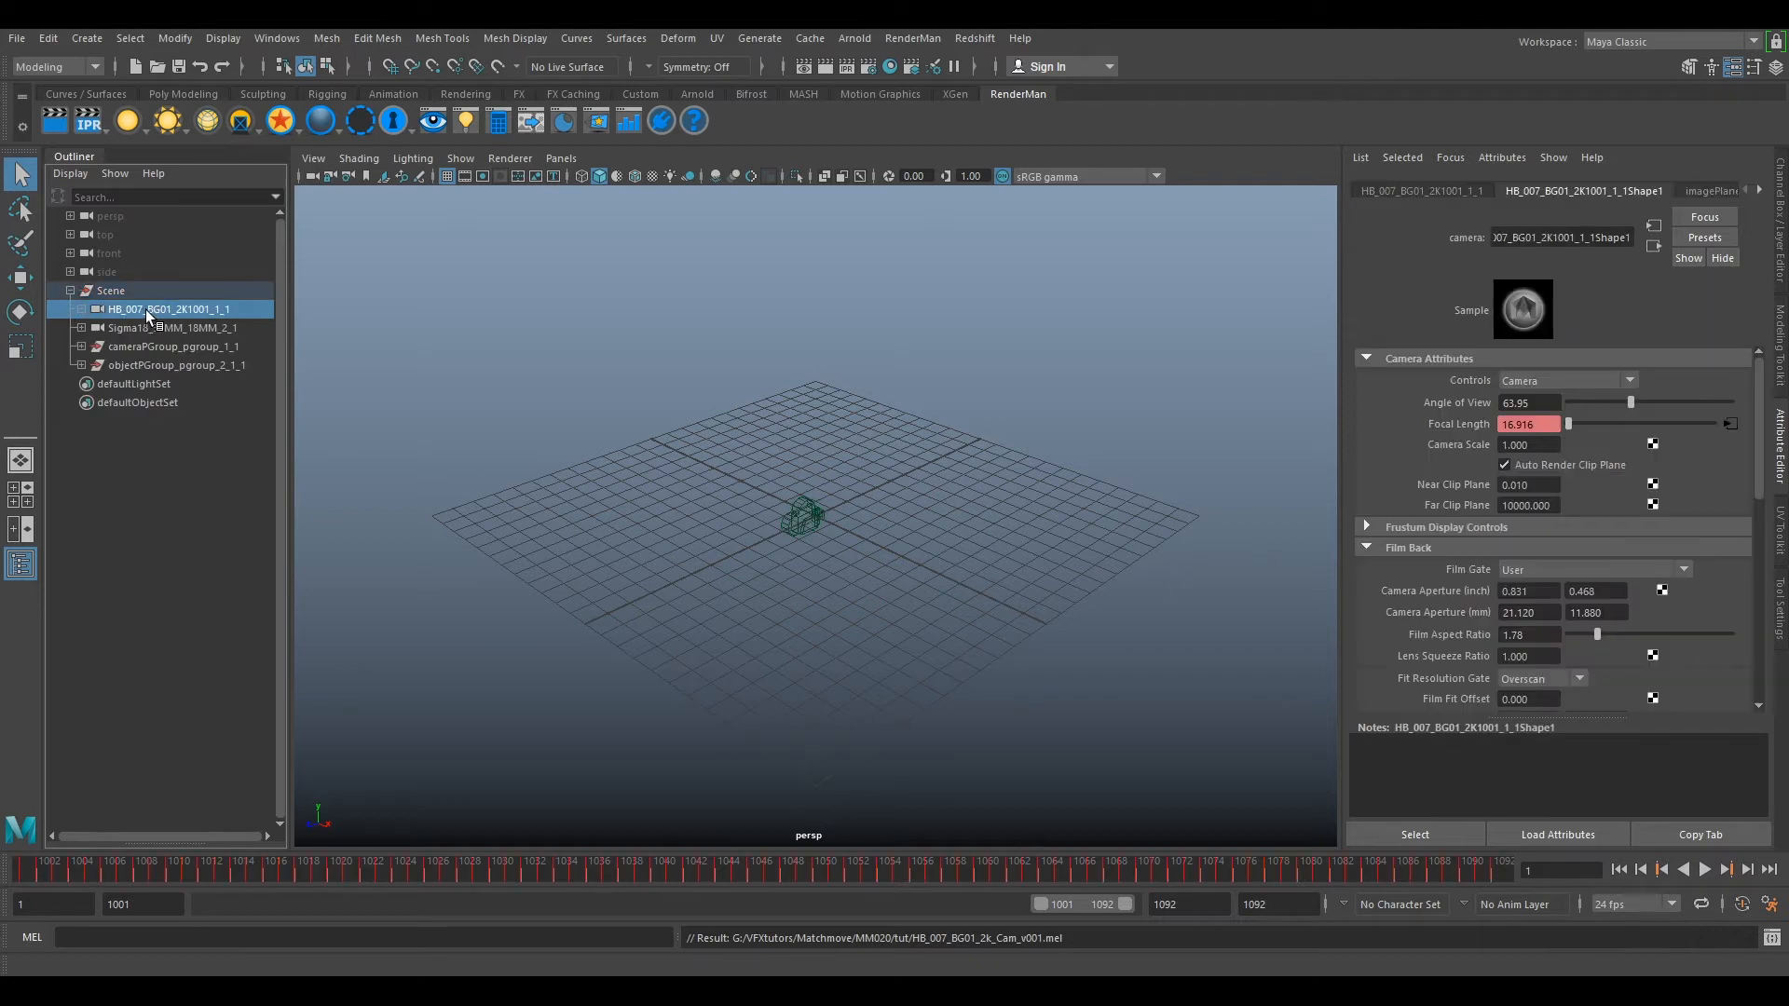
pyautogui.click(170, 328)
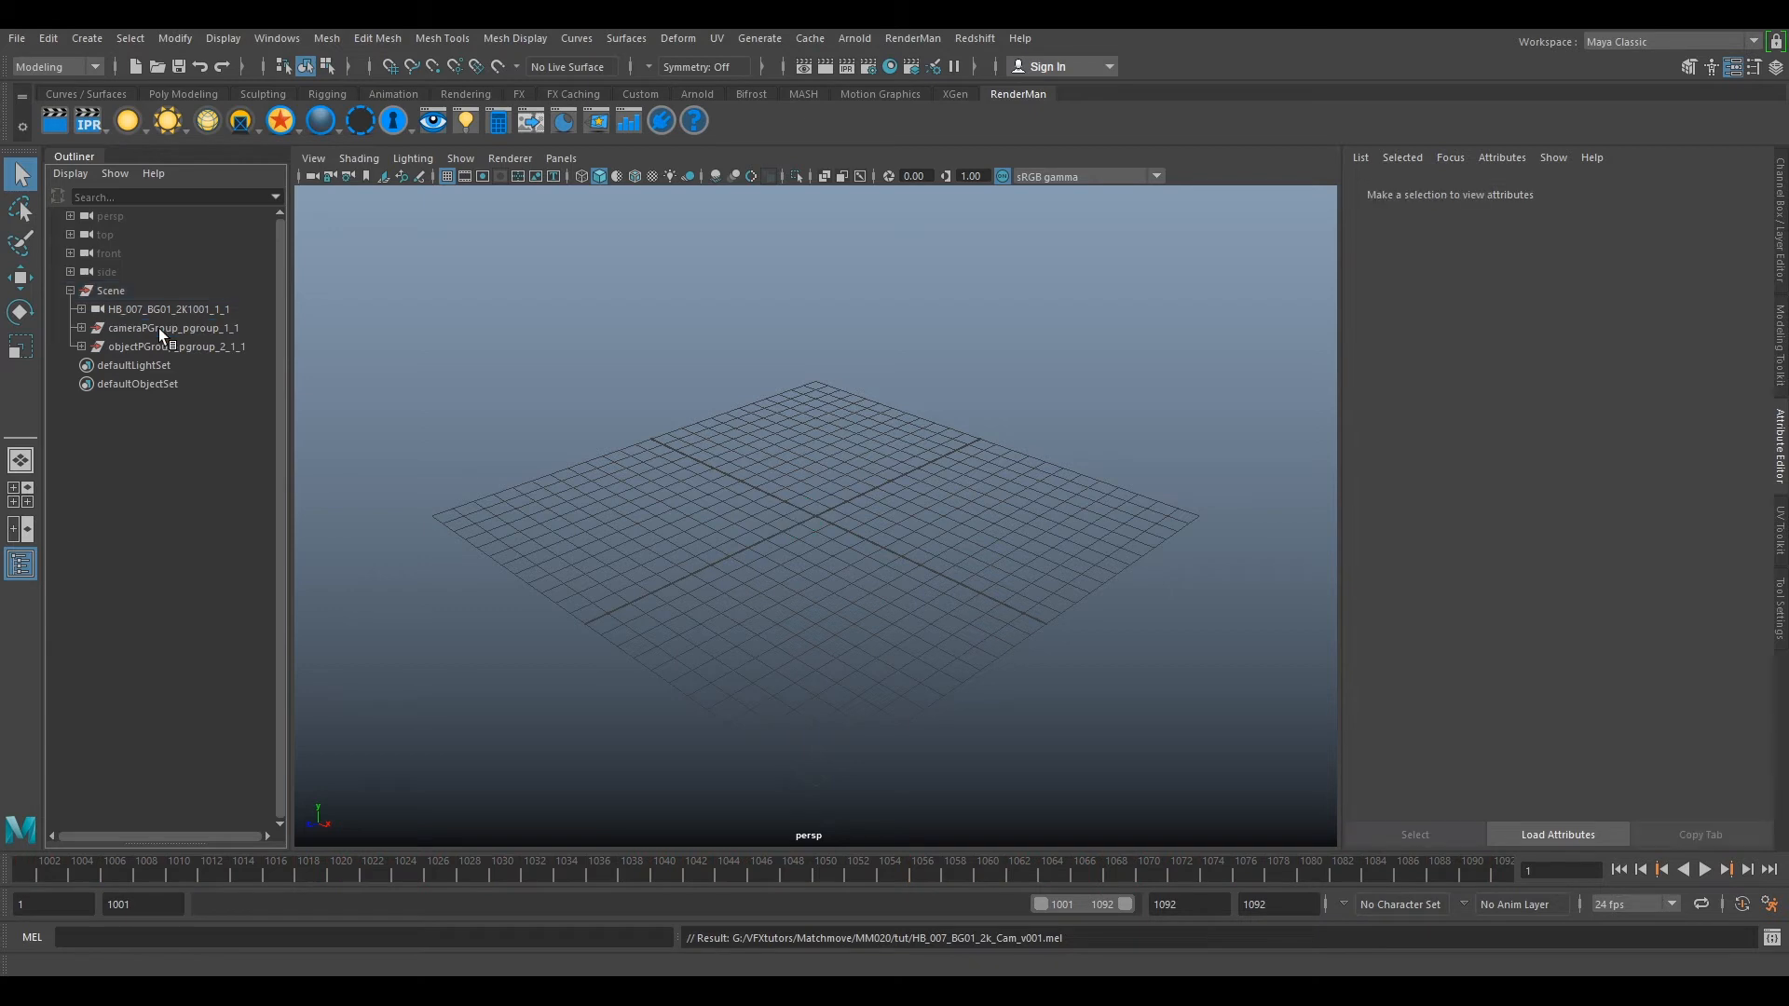
pyautogui.moveTo(324, 279)
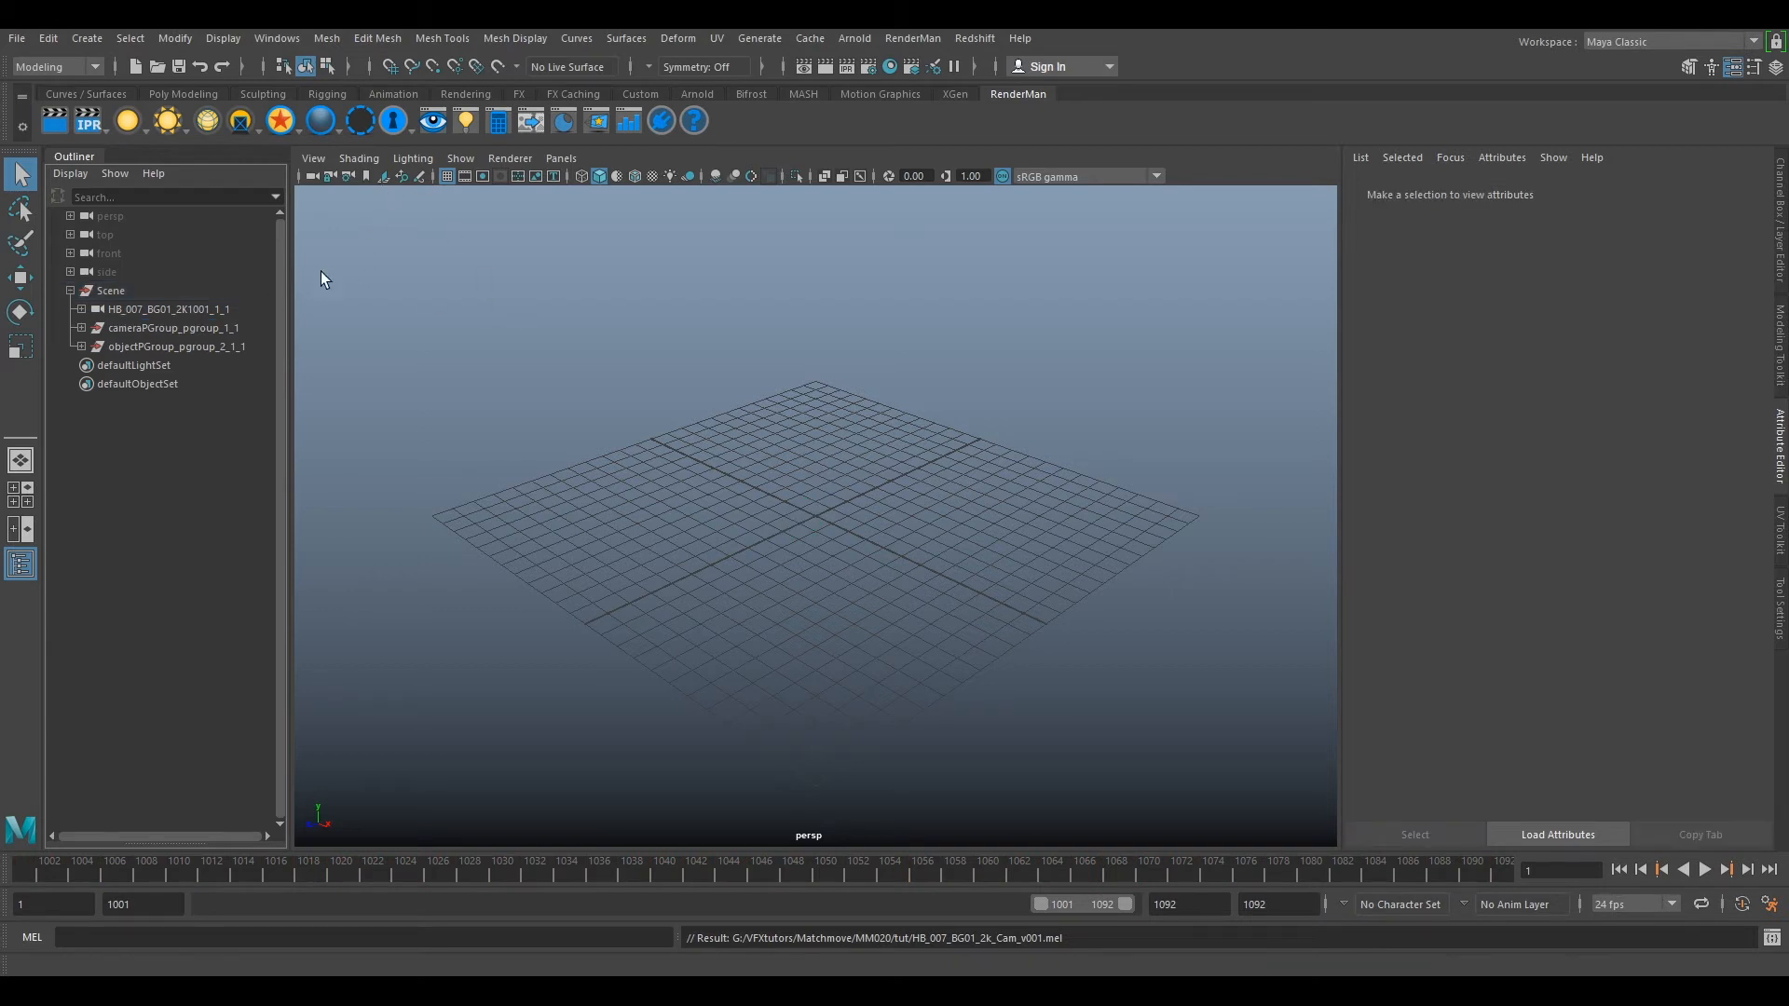
pyautogui.click(17, 37)
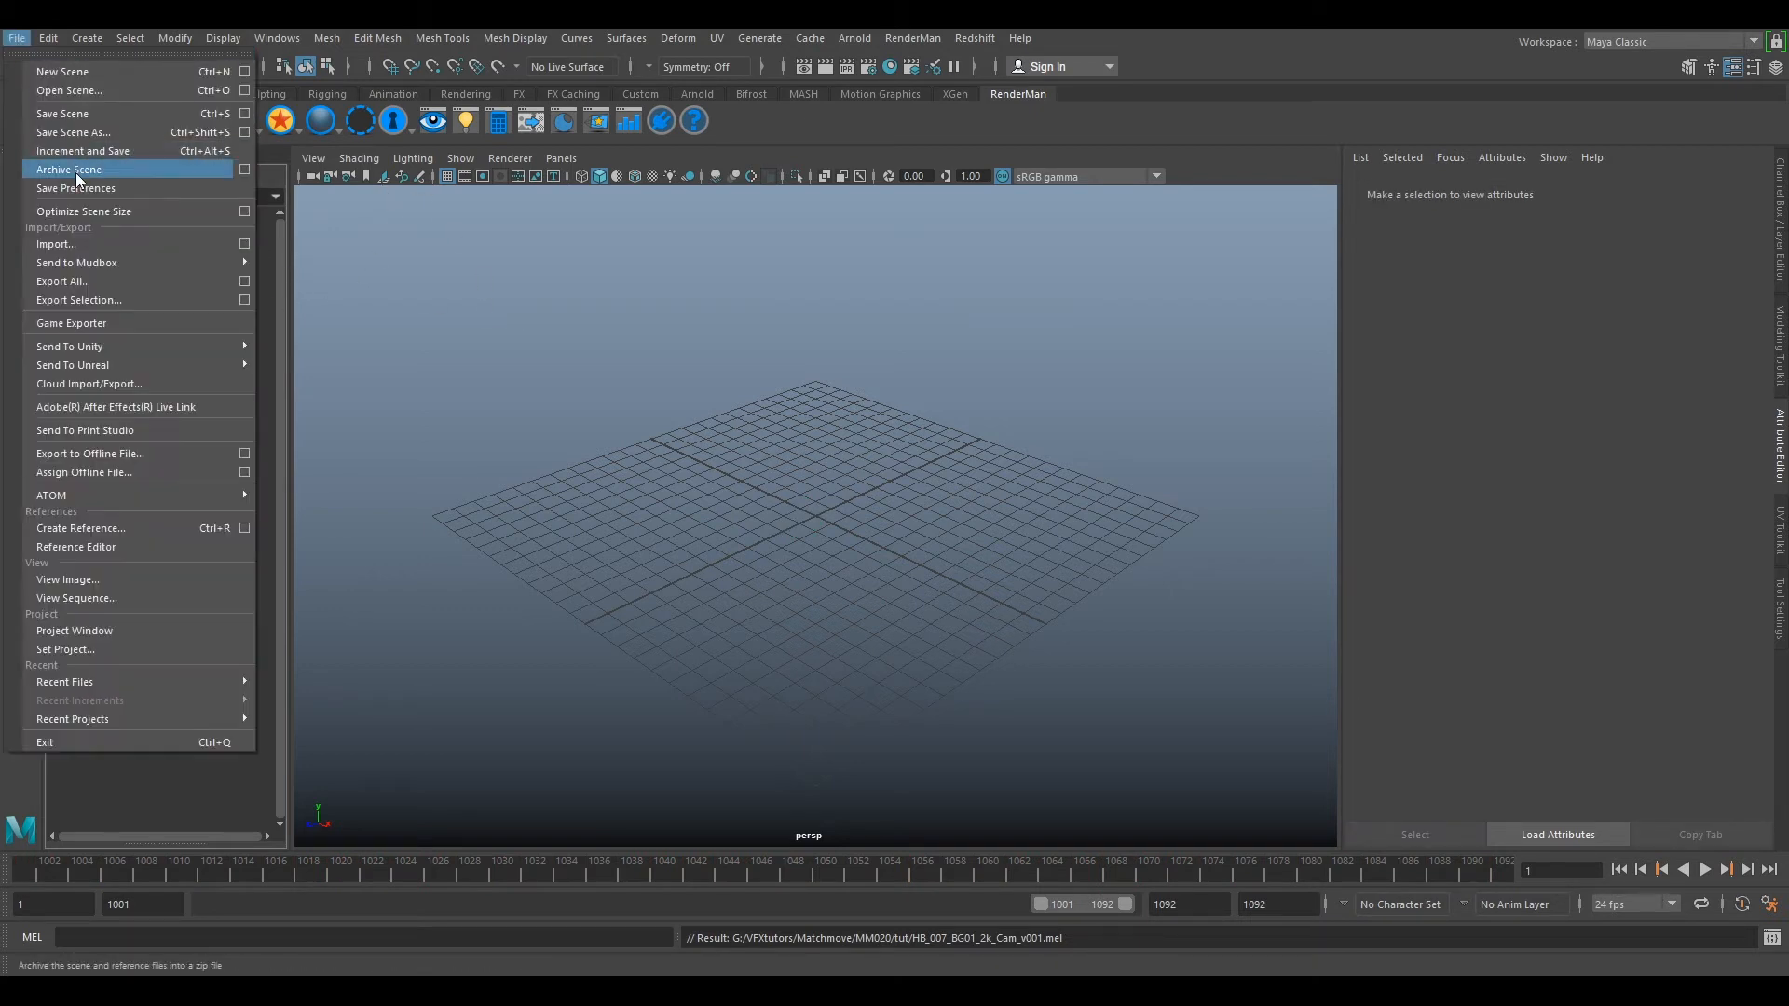
# - Import Hammer_SFLUP_v001.obj from the tut folder and select the hammer mesh
pyautogui.click(56, 242)
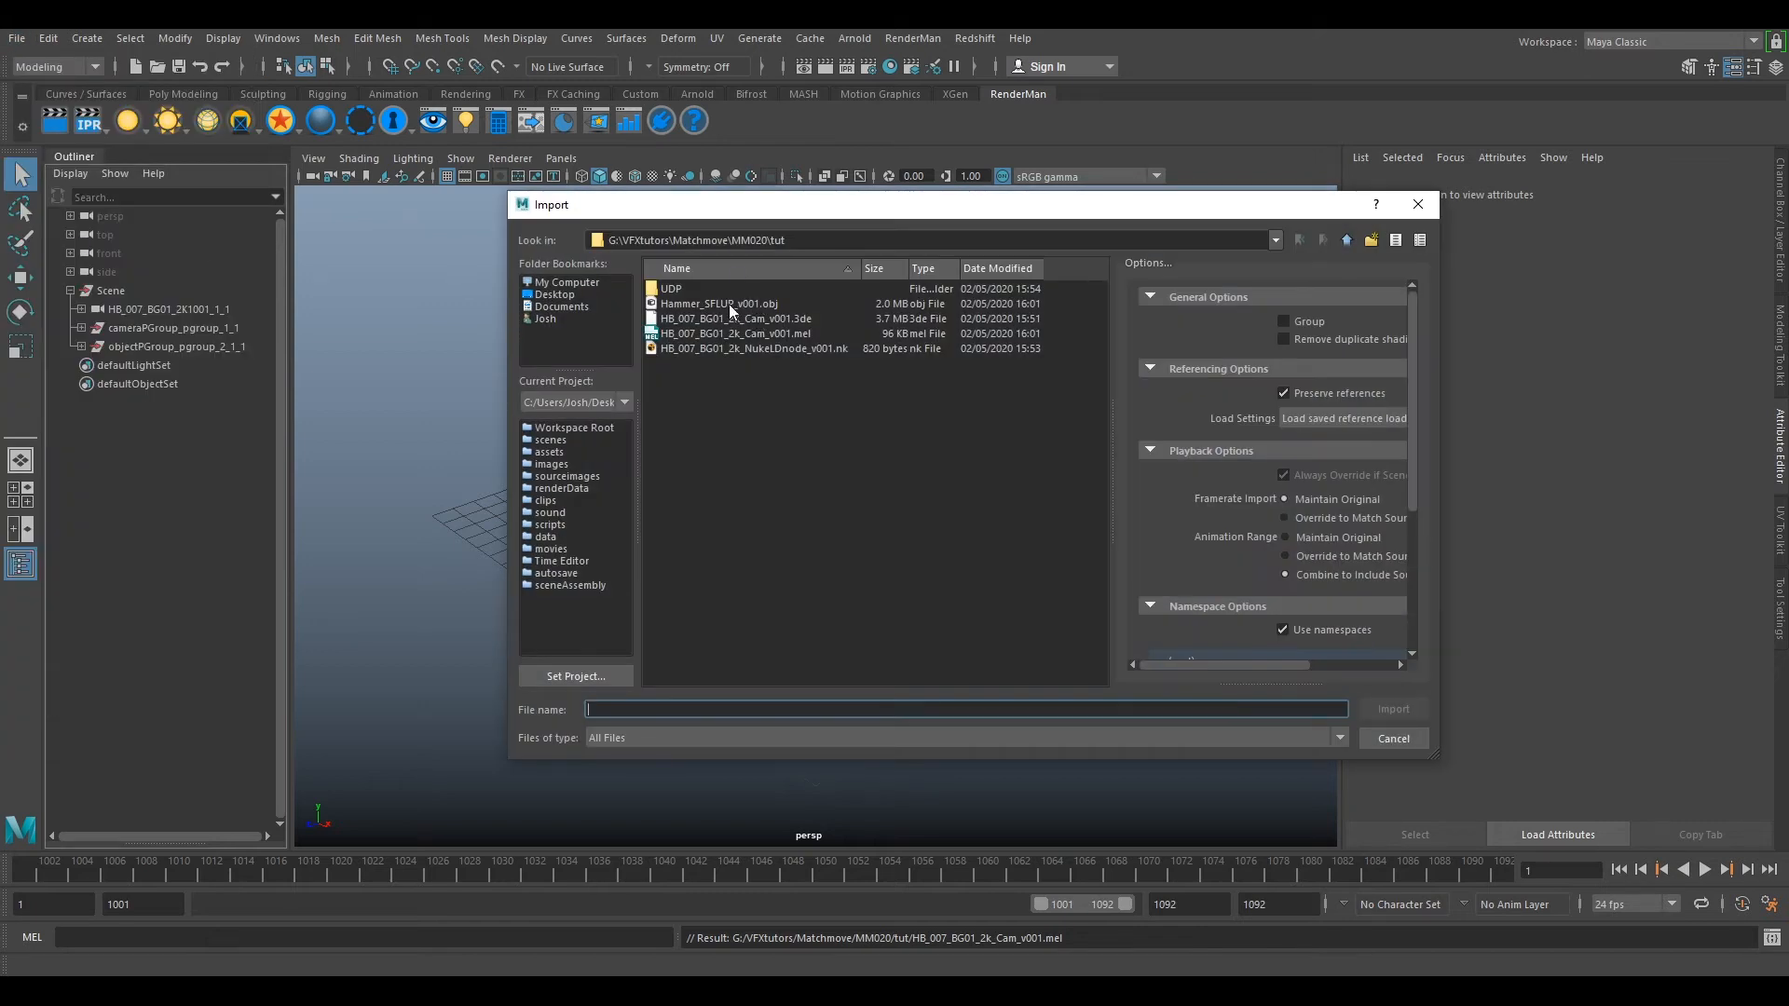
pyautogui.click(719, 304)
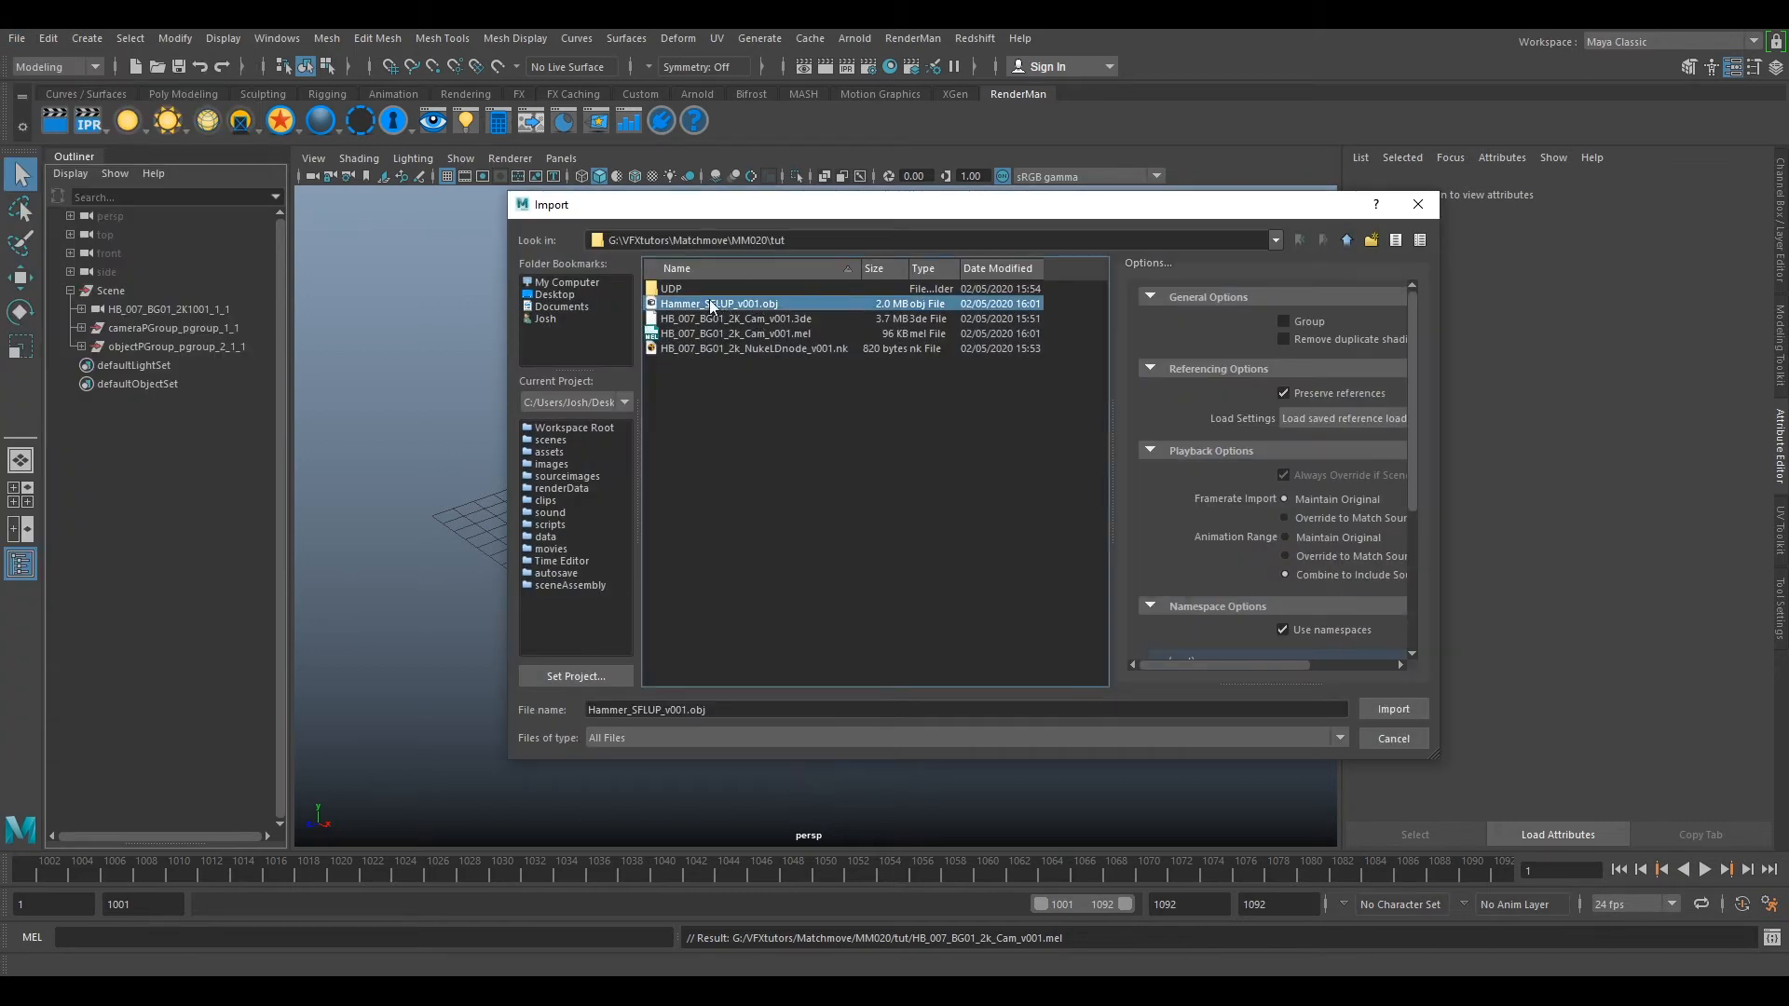
pyautogui.click(1392, 708)
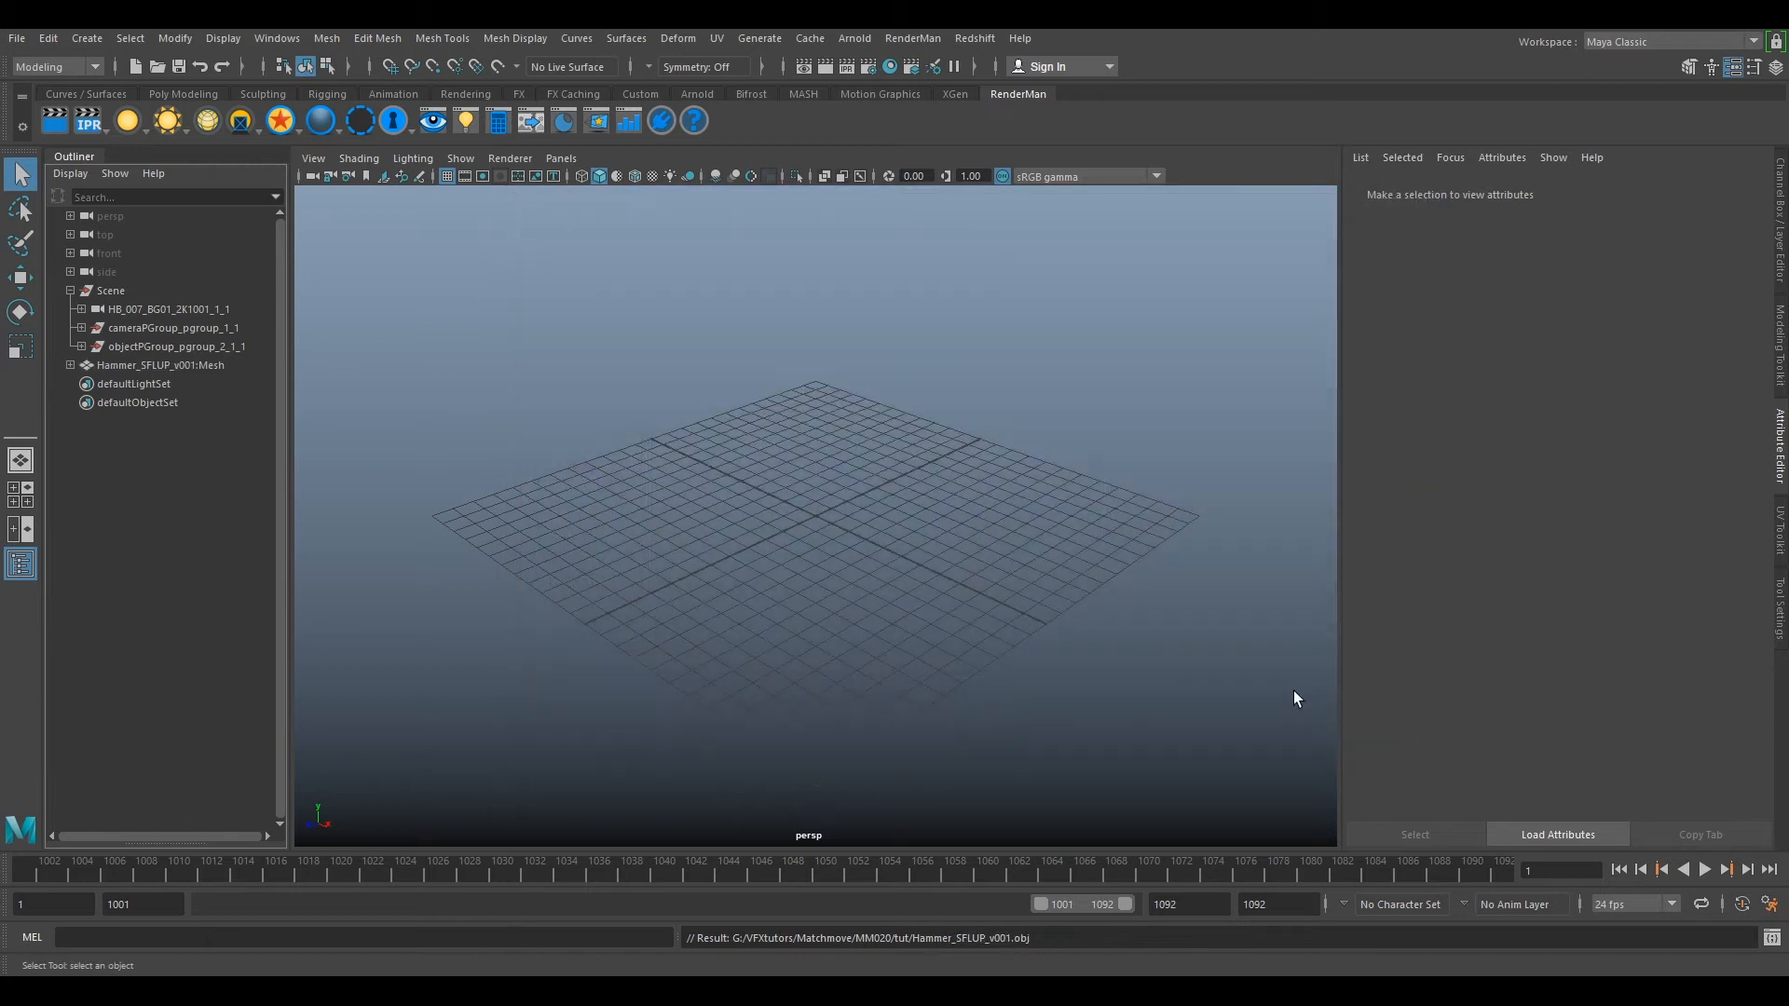
pyautogui.moveTo(187, 384)
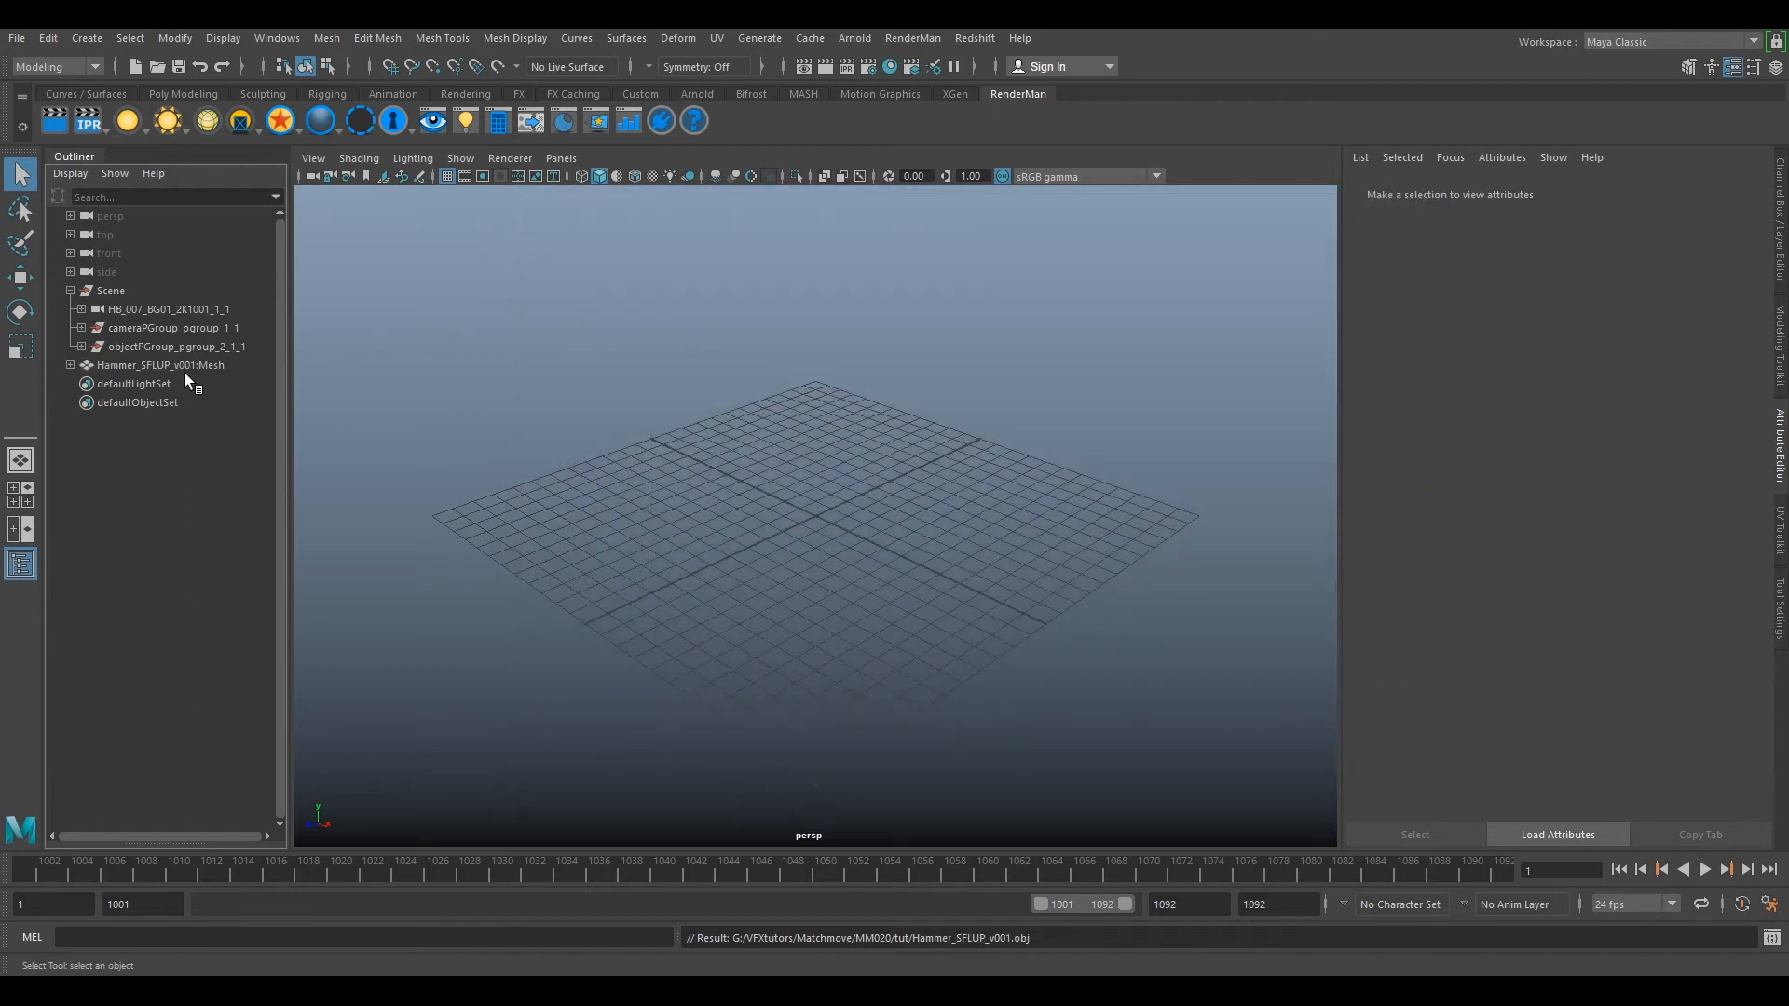
pyautogui.click(161, 366)
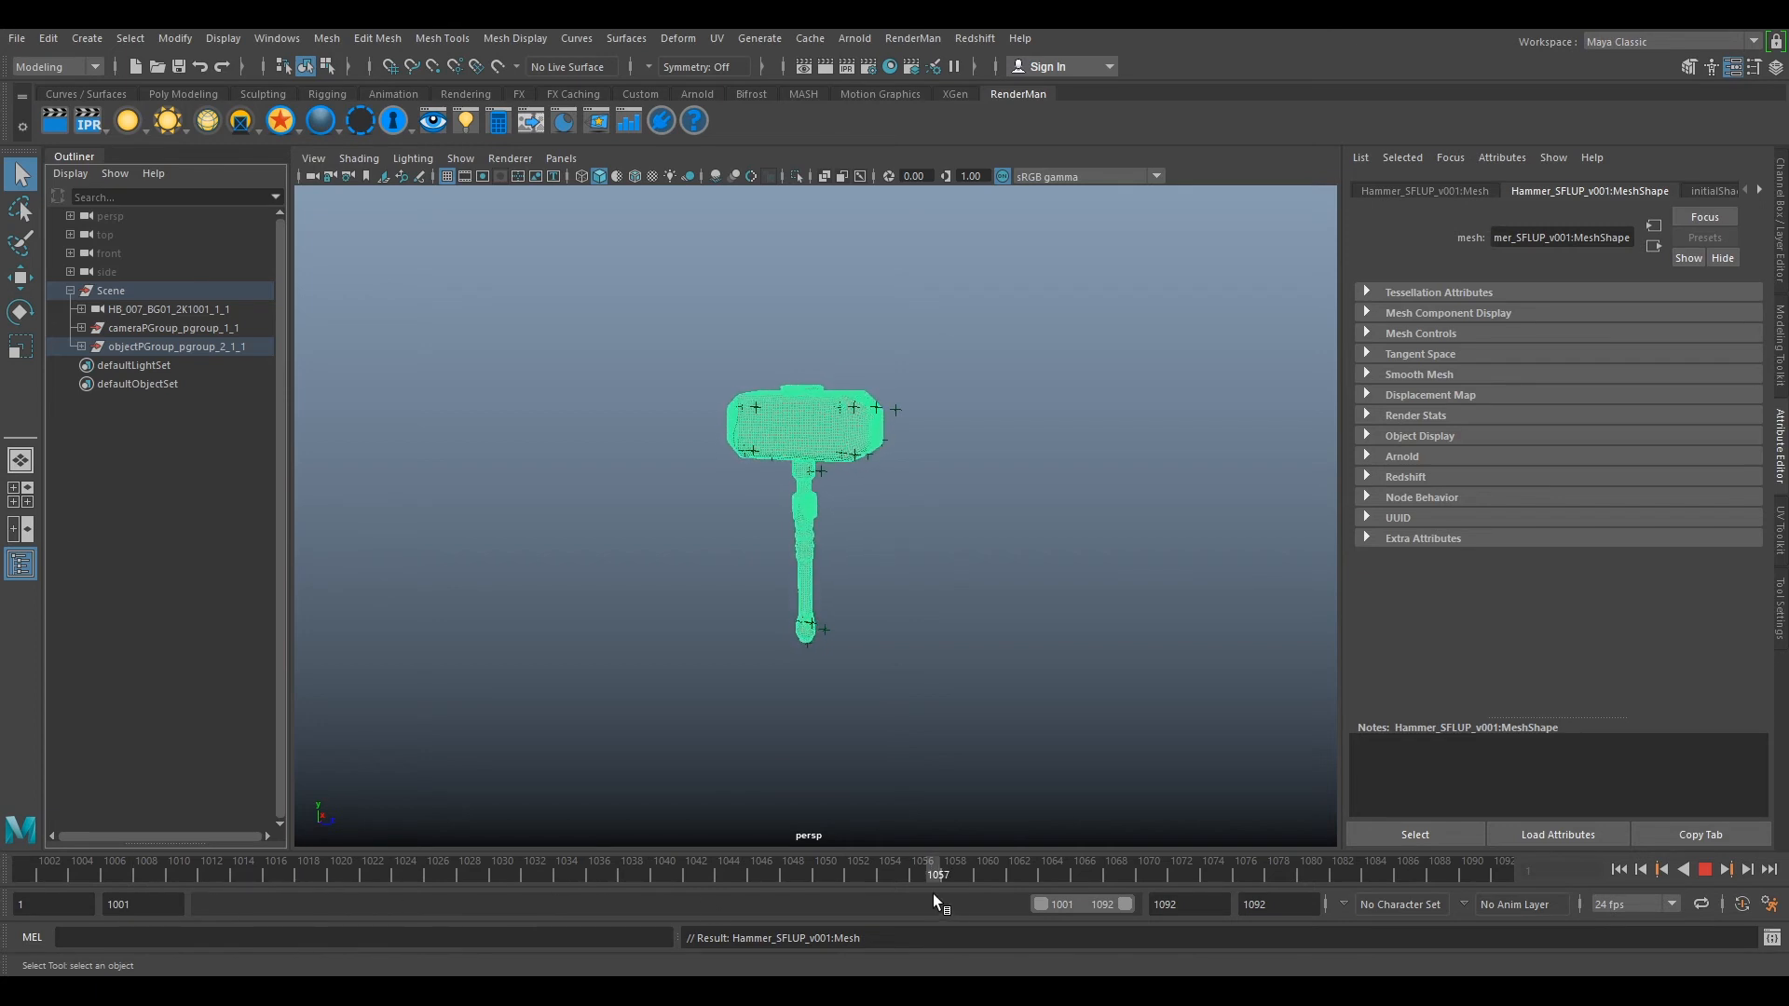
# - Parent Hammer_SFLUP_v001:Mesh under objectPGroup_pgroup_2_1_1 in the Outliner
pyautogui.click(561, 157)
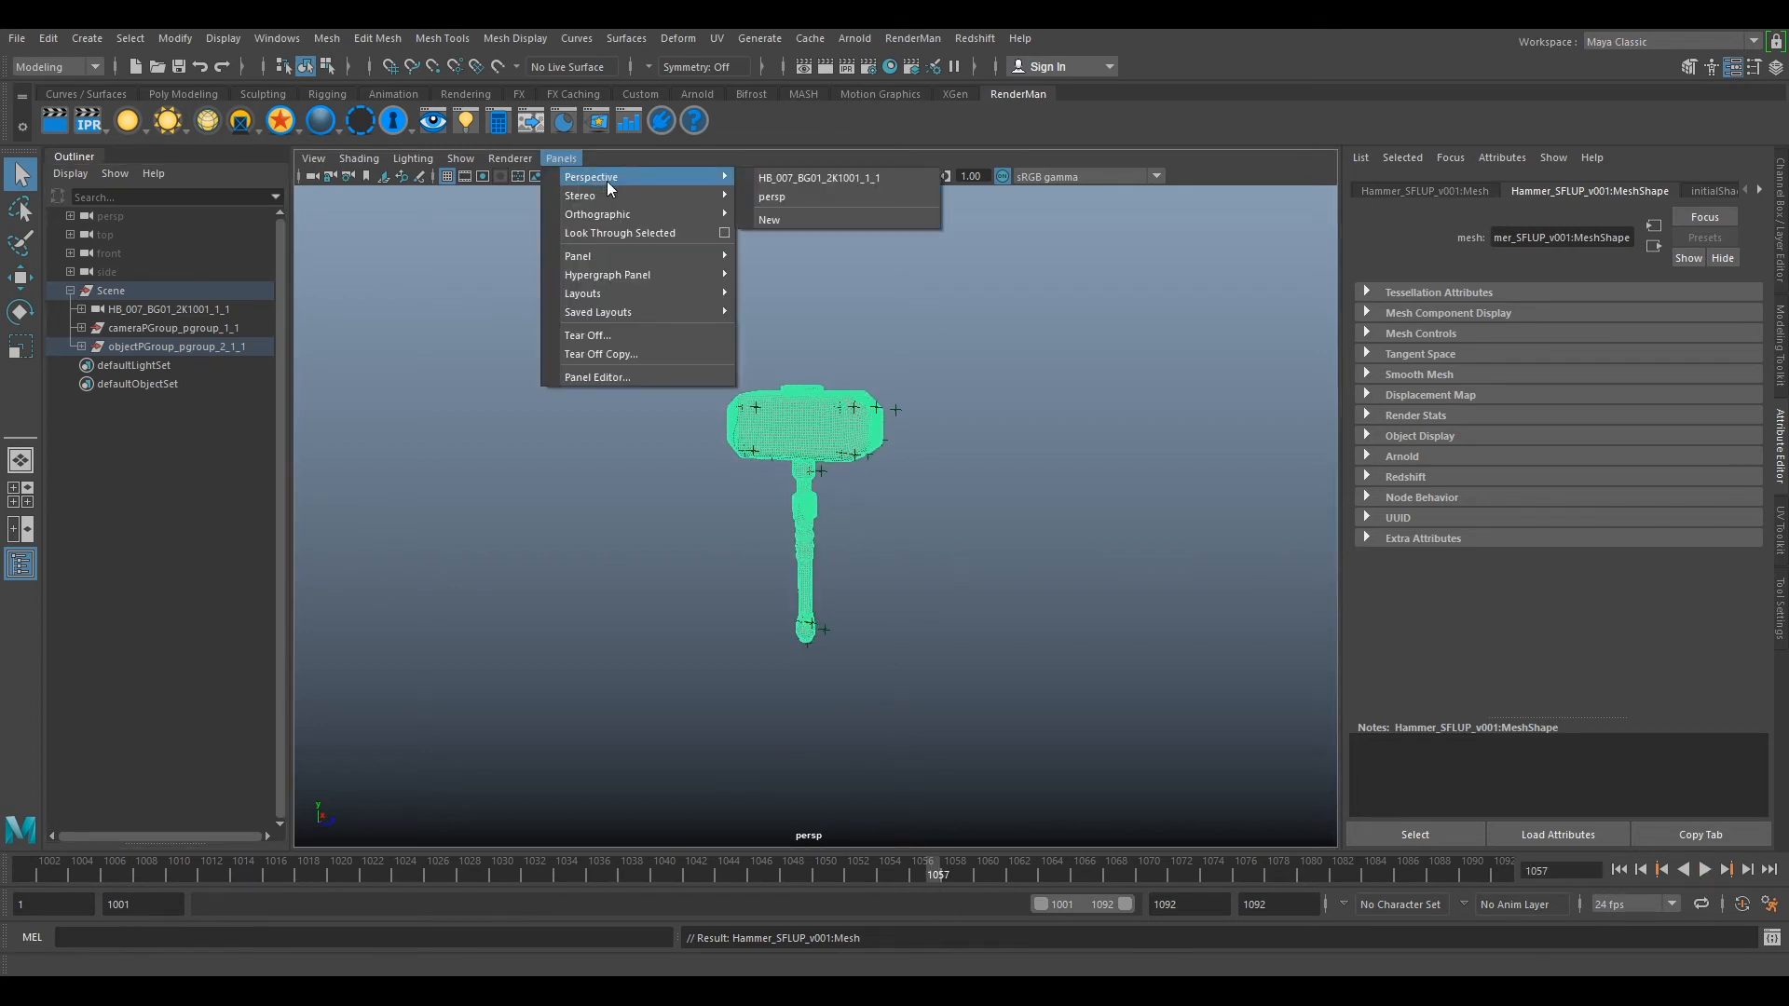
# - Look through the tracked camera HB_007_BG01_2K1001_1_1 in the viewport
pyautogui.click(820, 179)
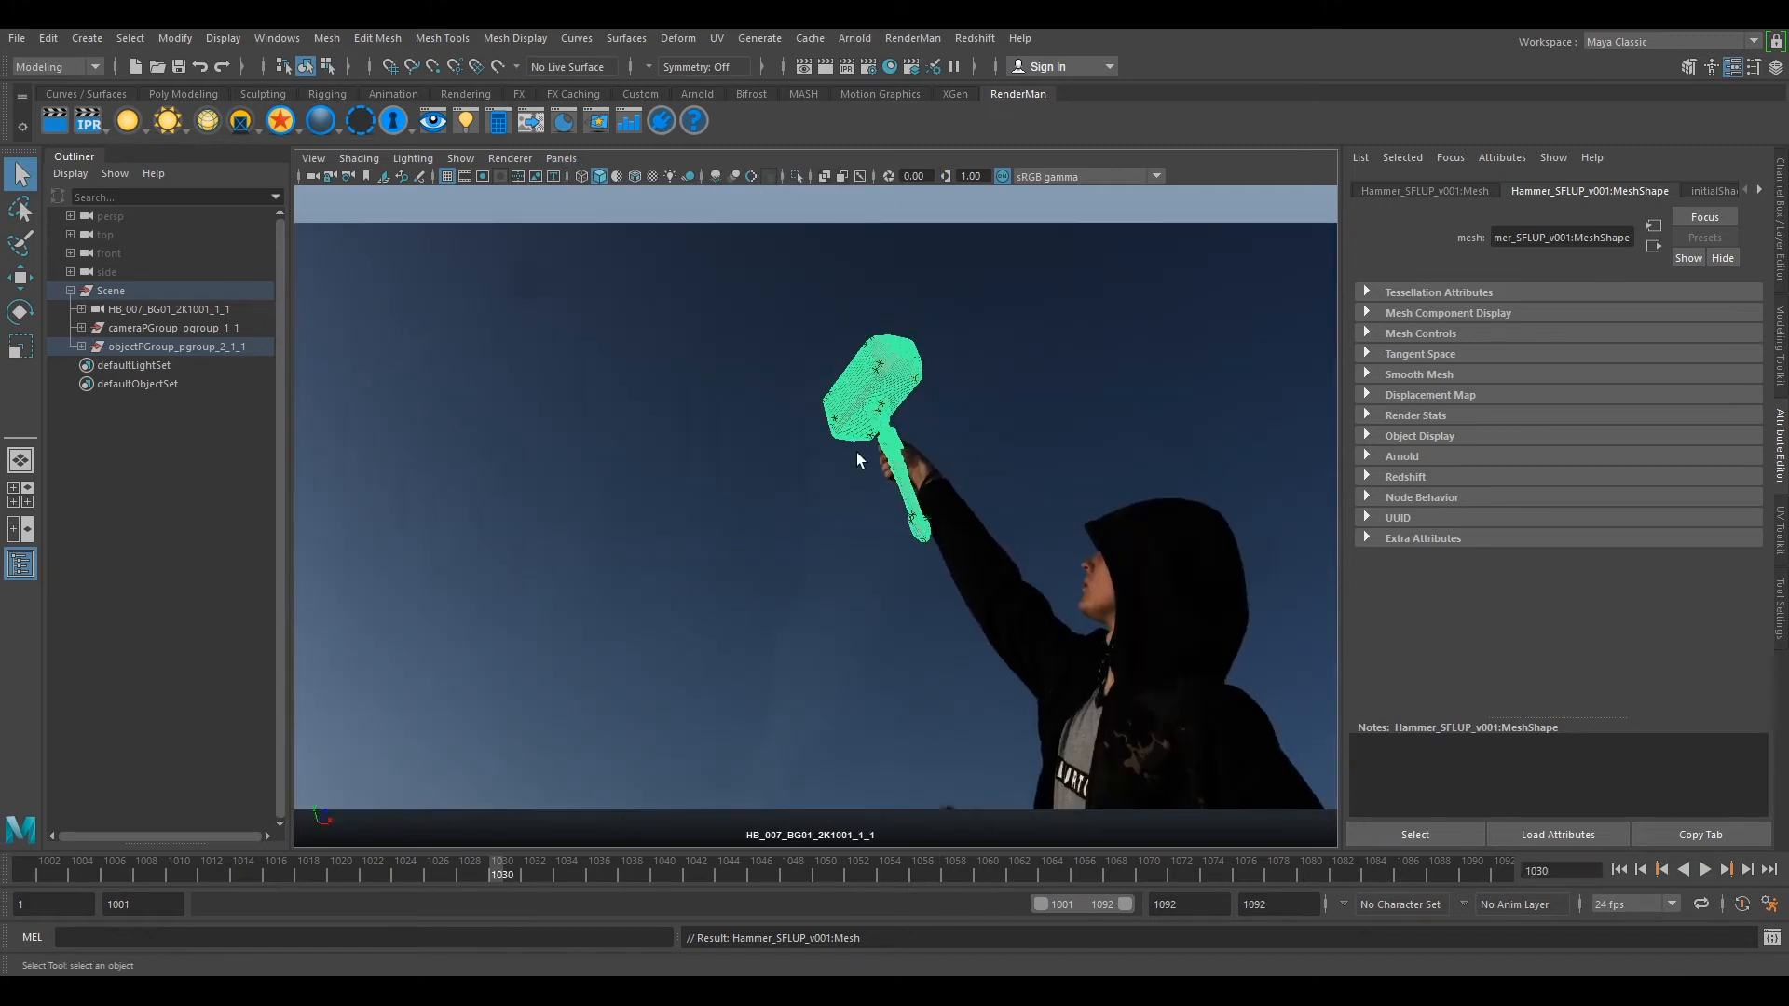
pyautogui.moveTo(328, 175)
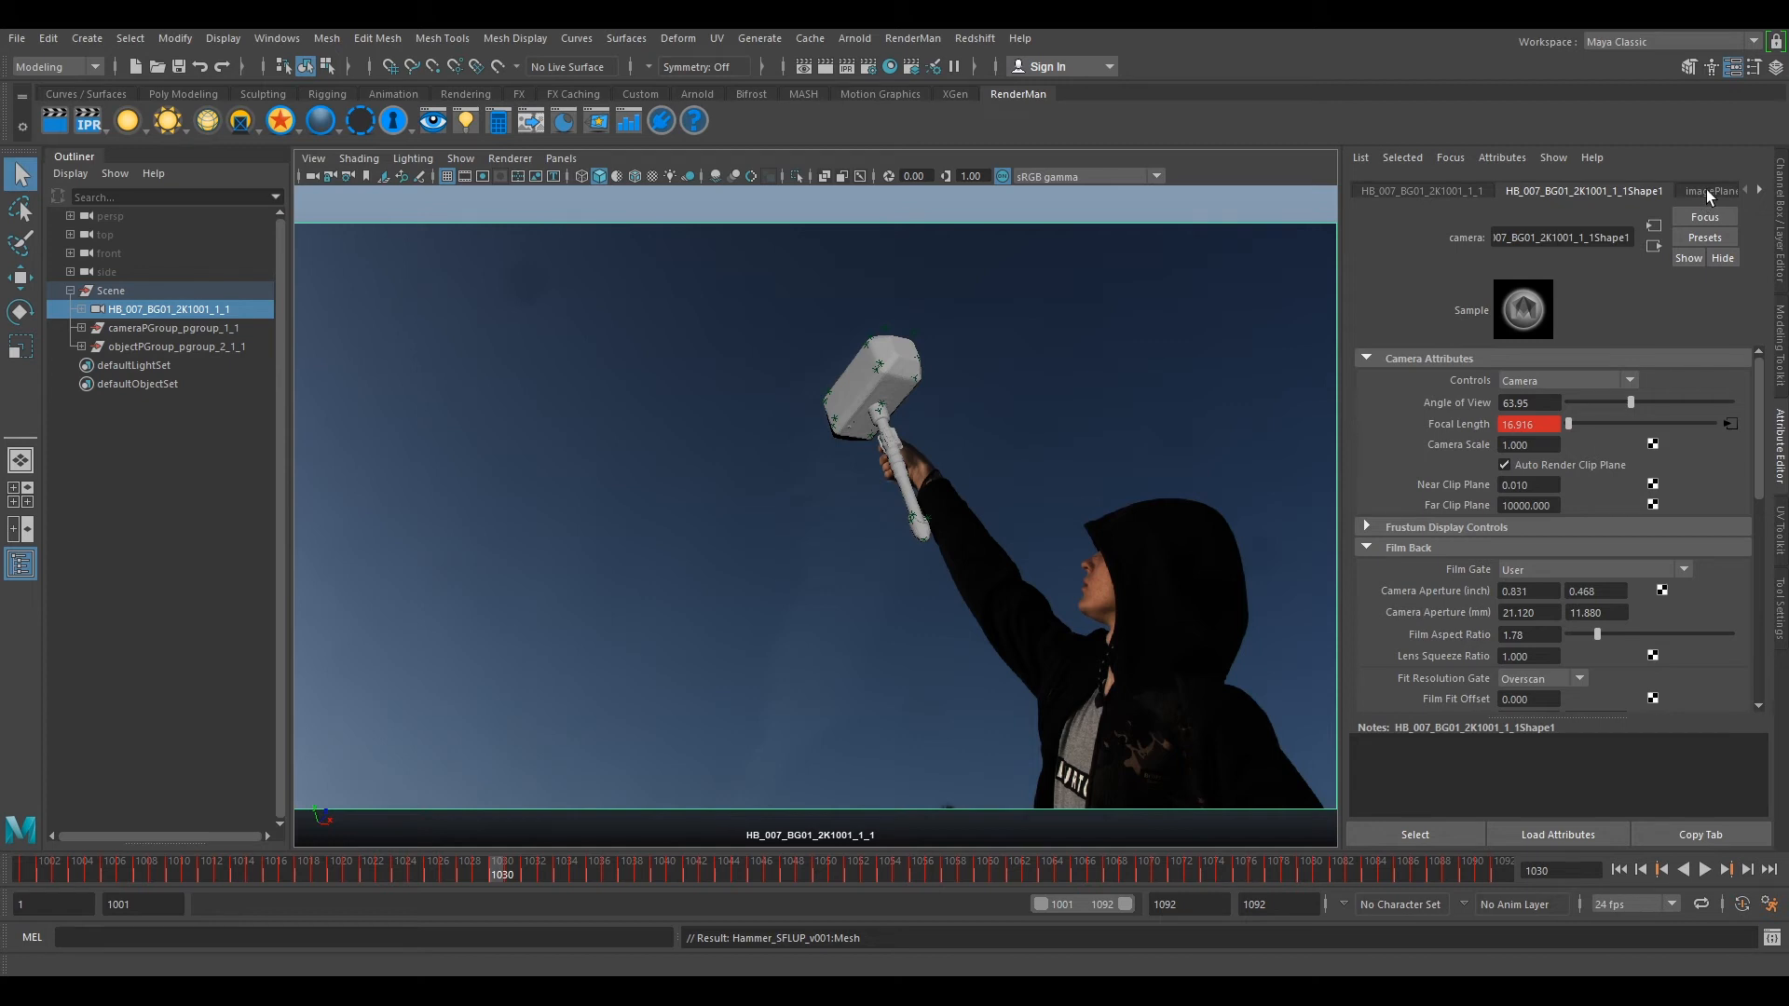
# - Point imagePlaneShape1's Image Name to tut\UDP\HB_007_BG01_2k_UDP.1001.exr
pyautogui.click(1711, 190)
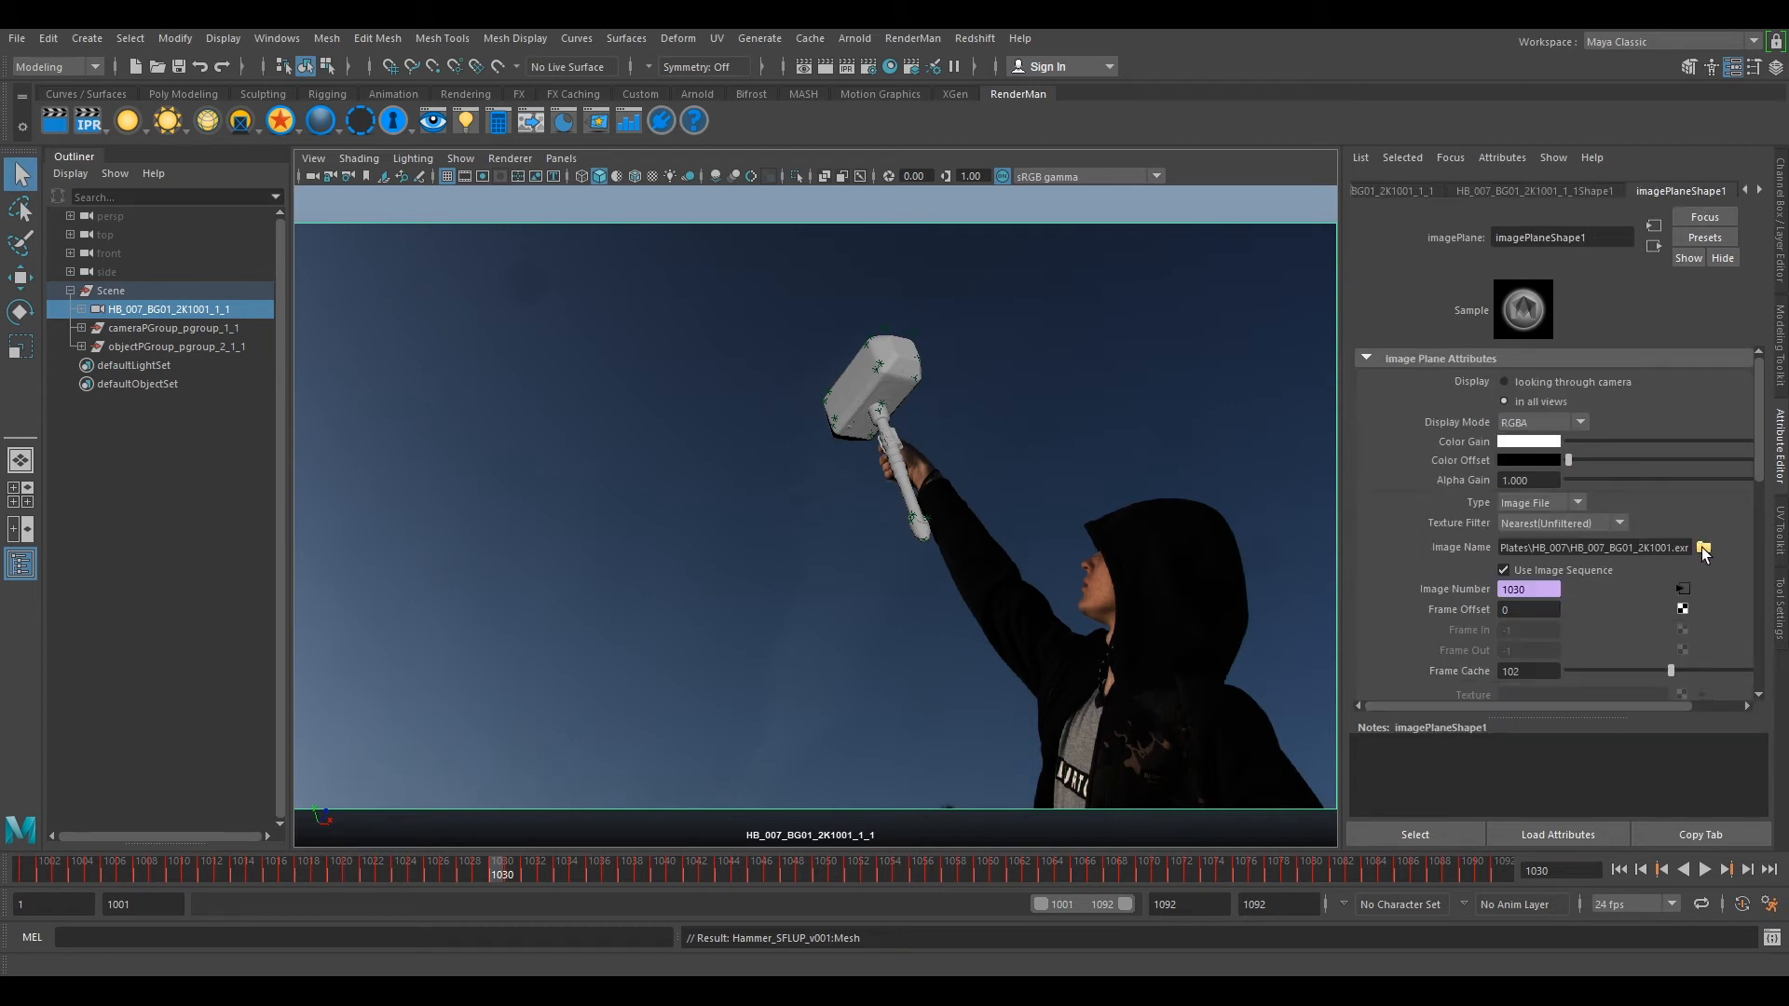
pyautogui.click(1704, 548)
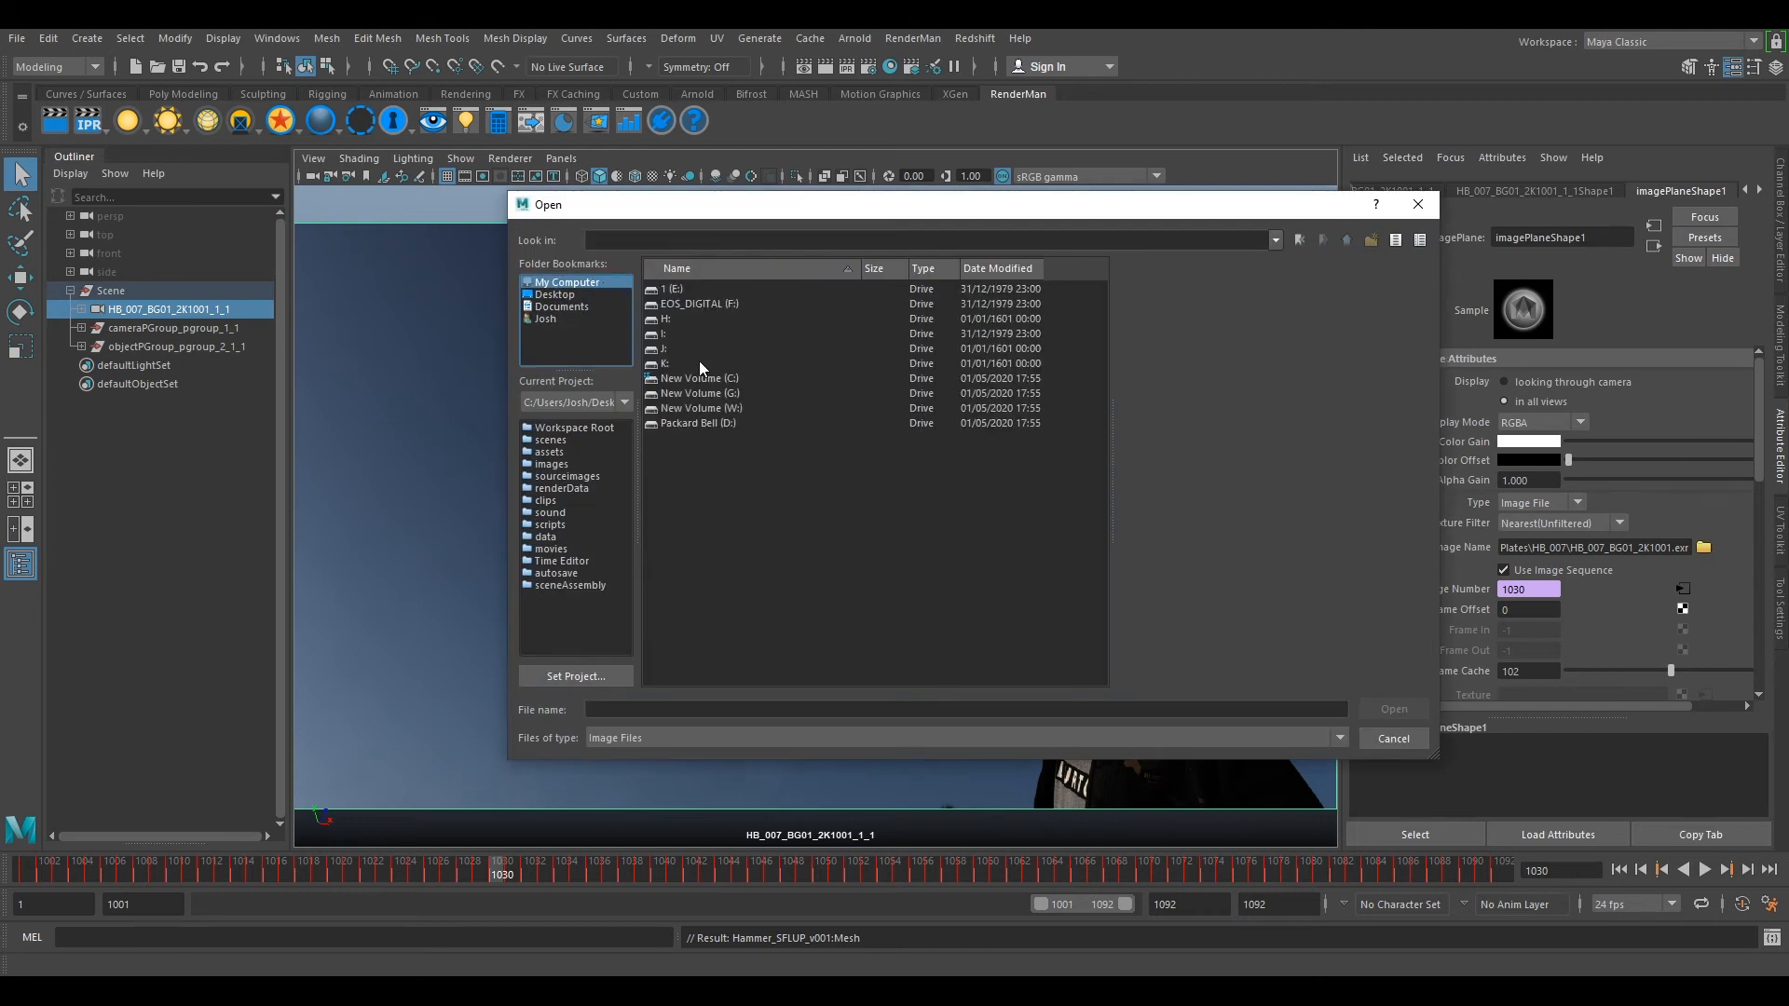
pyautogui.doubleClick(699, 393)
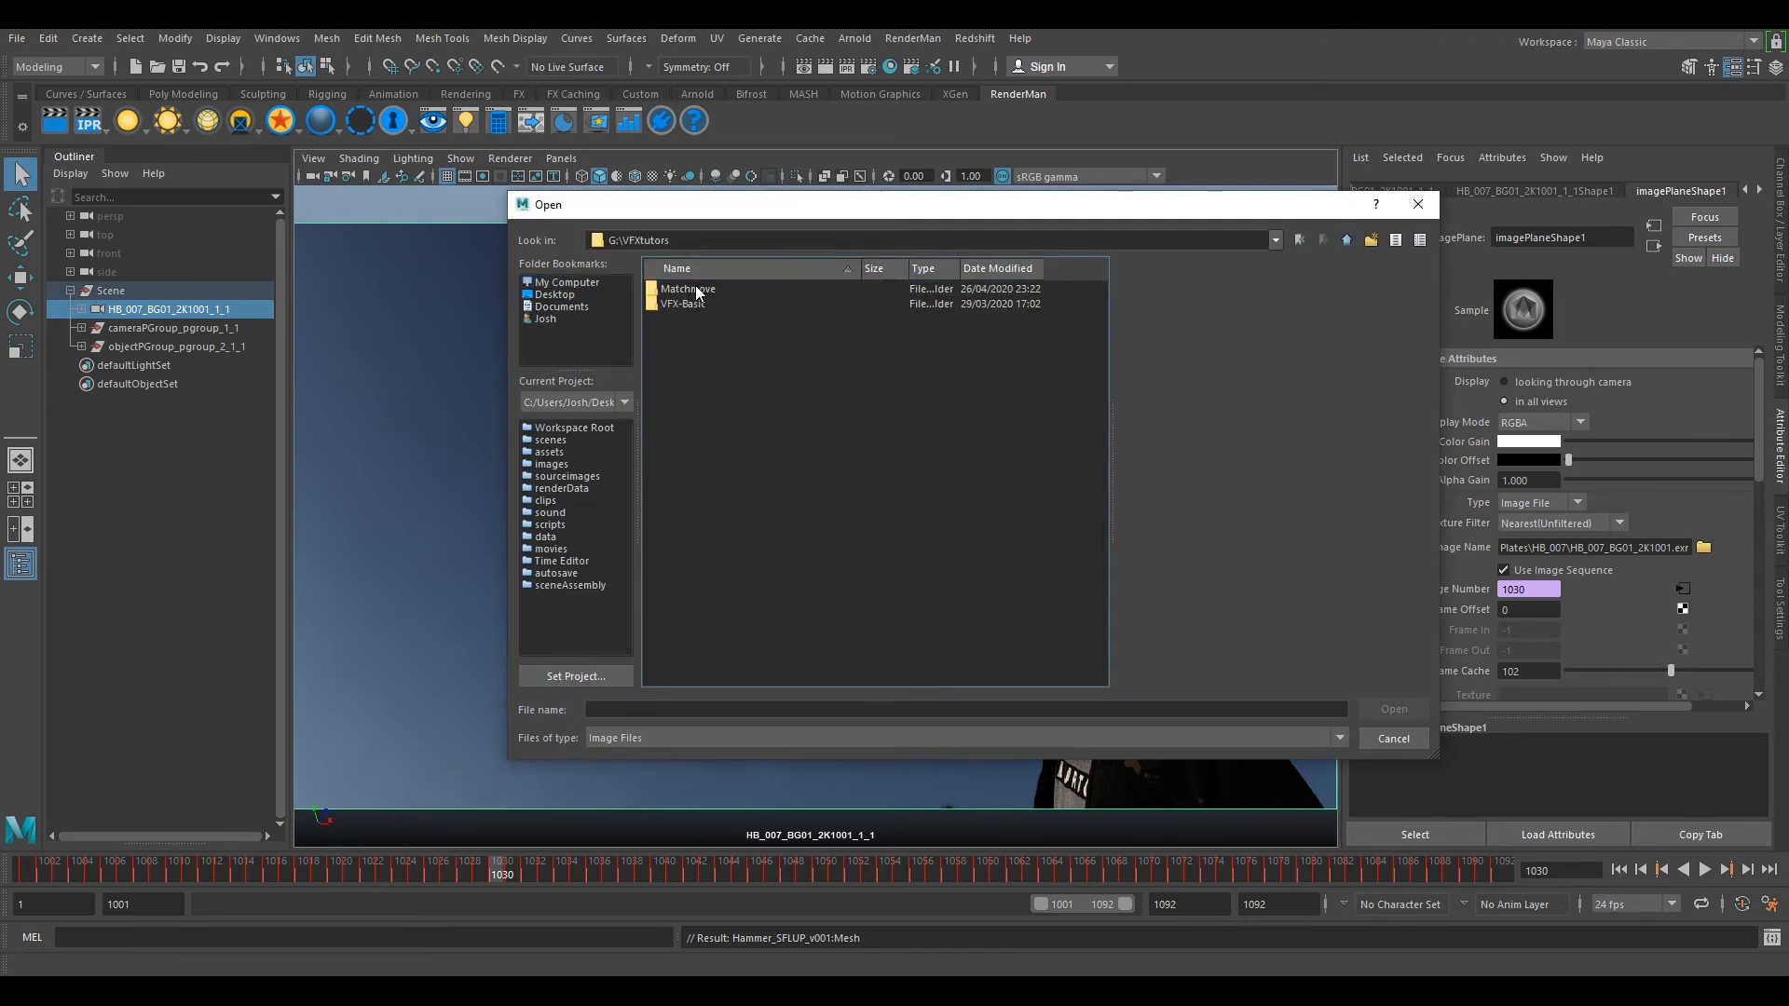
pyautogui.doubleClick(690, 289)
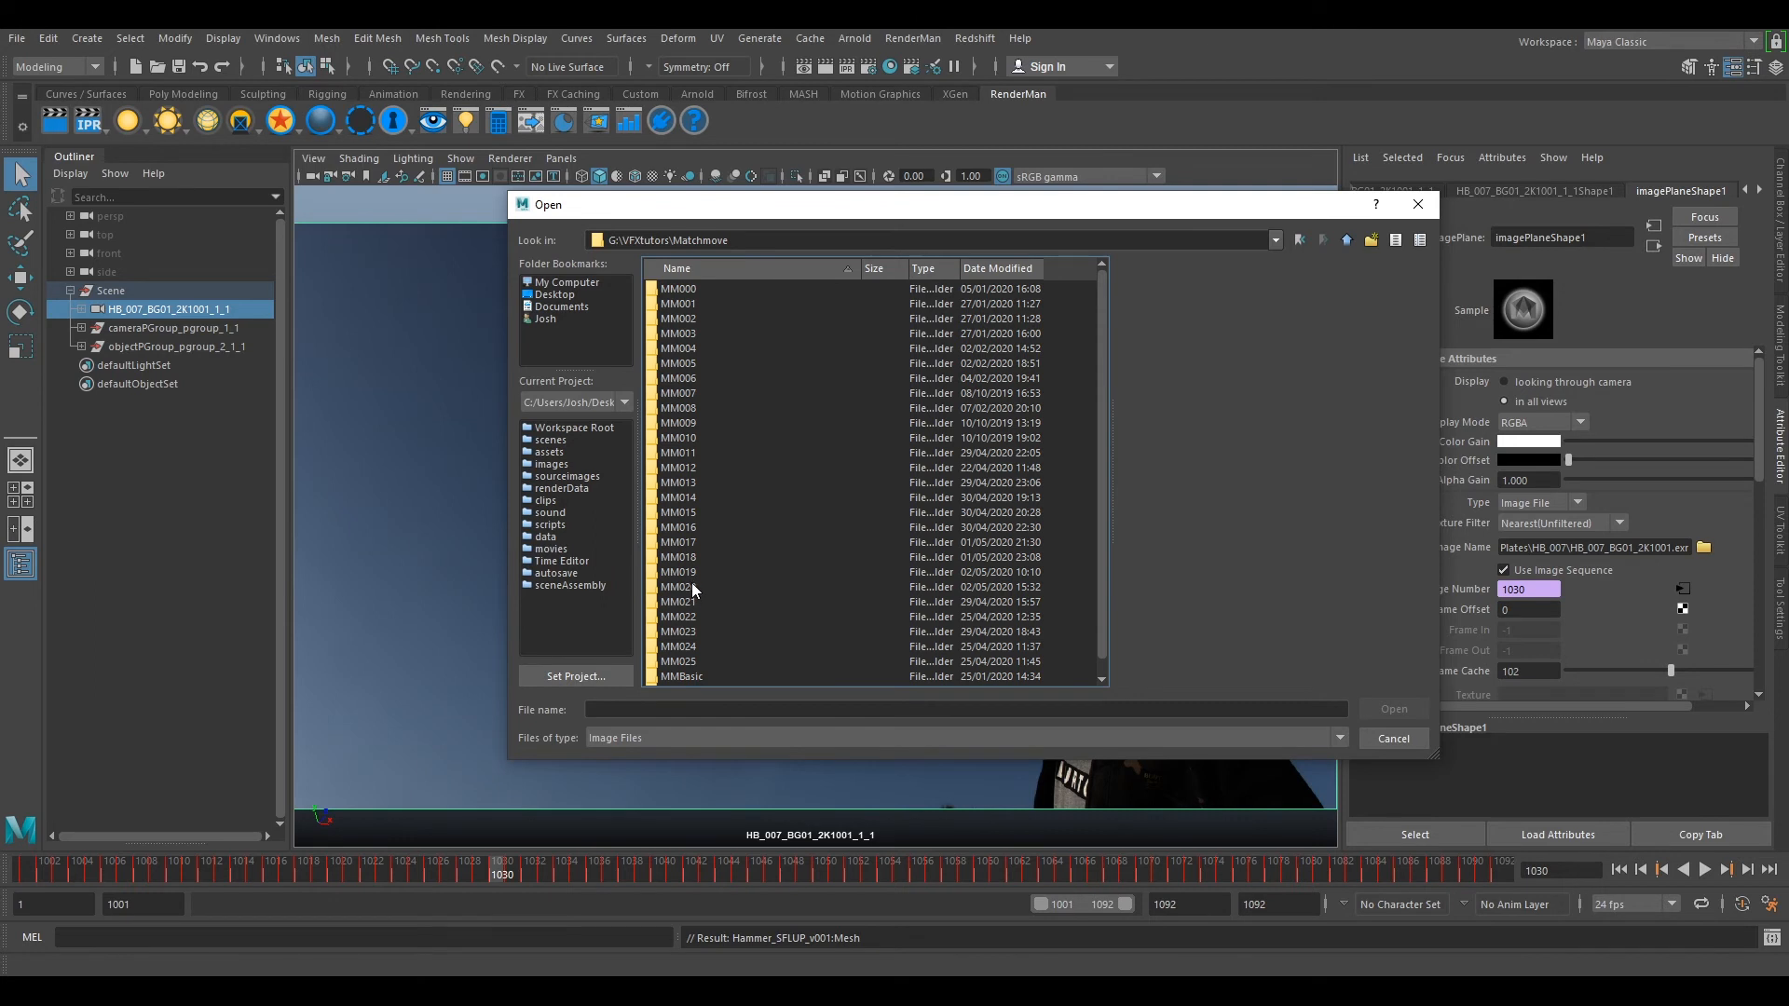
pyautogui.doubleClick(678, 587)
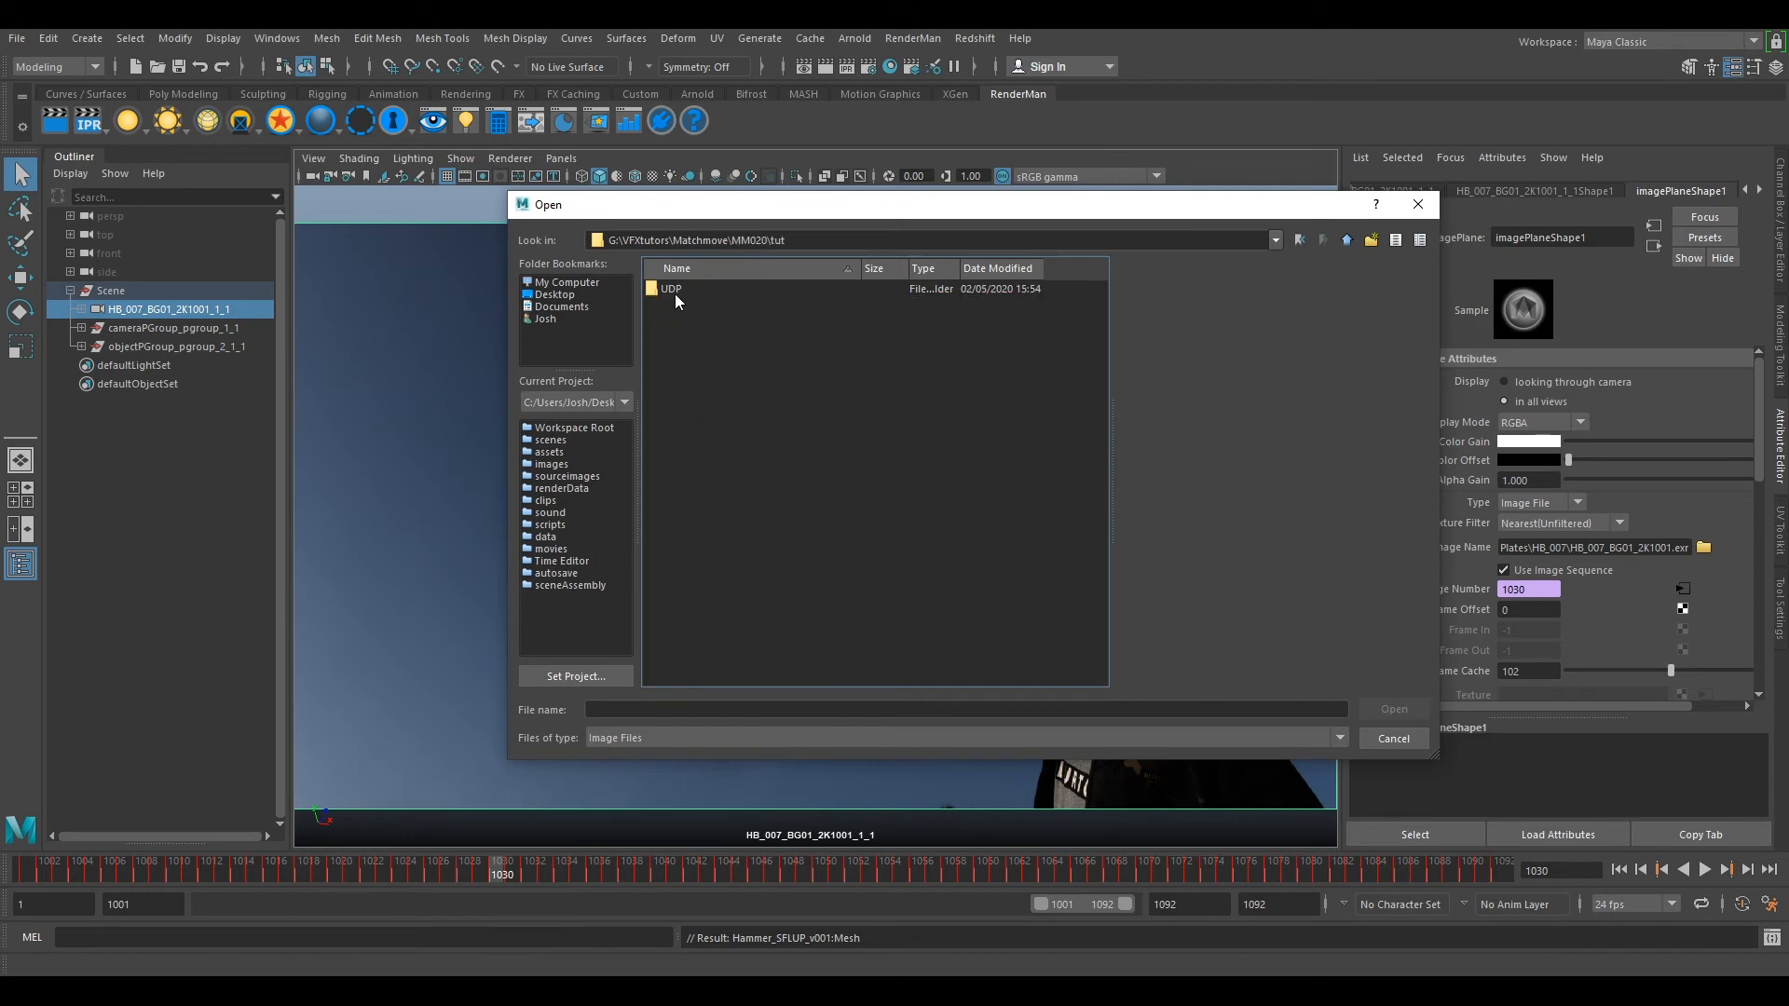
pyautogui.doubleClick(671, 287)
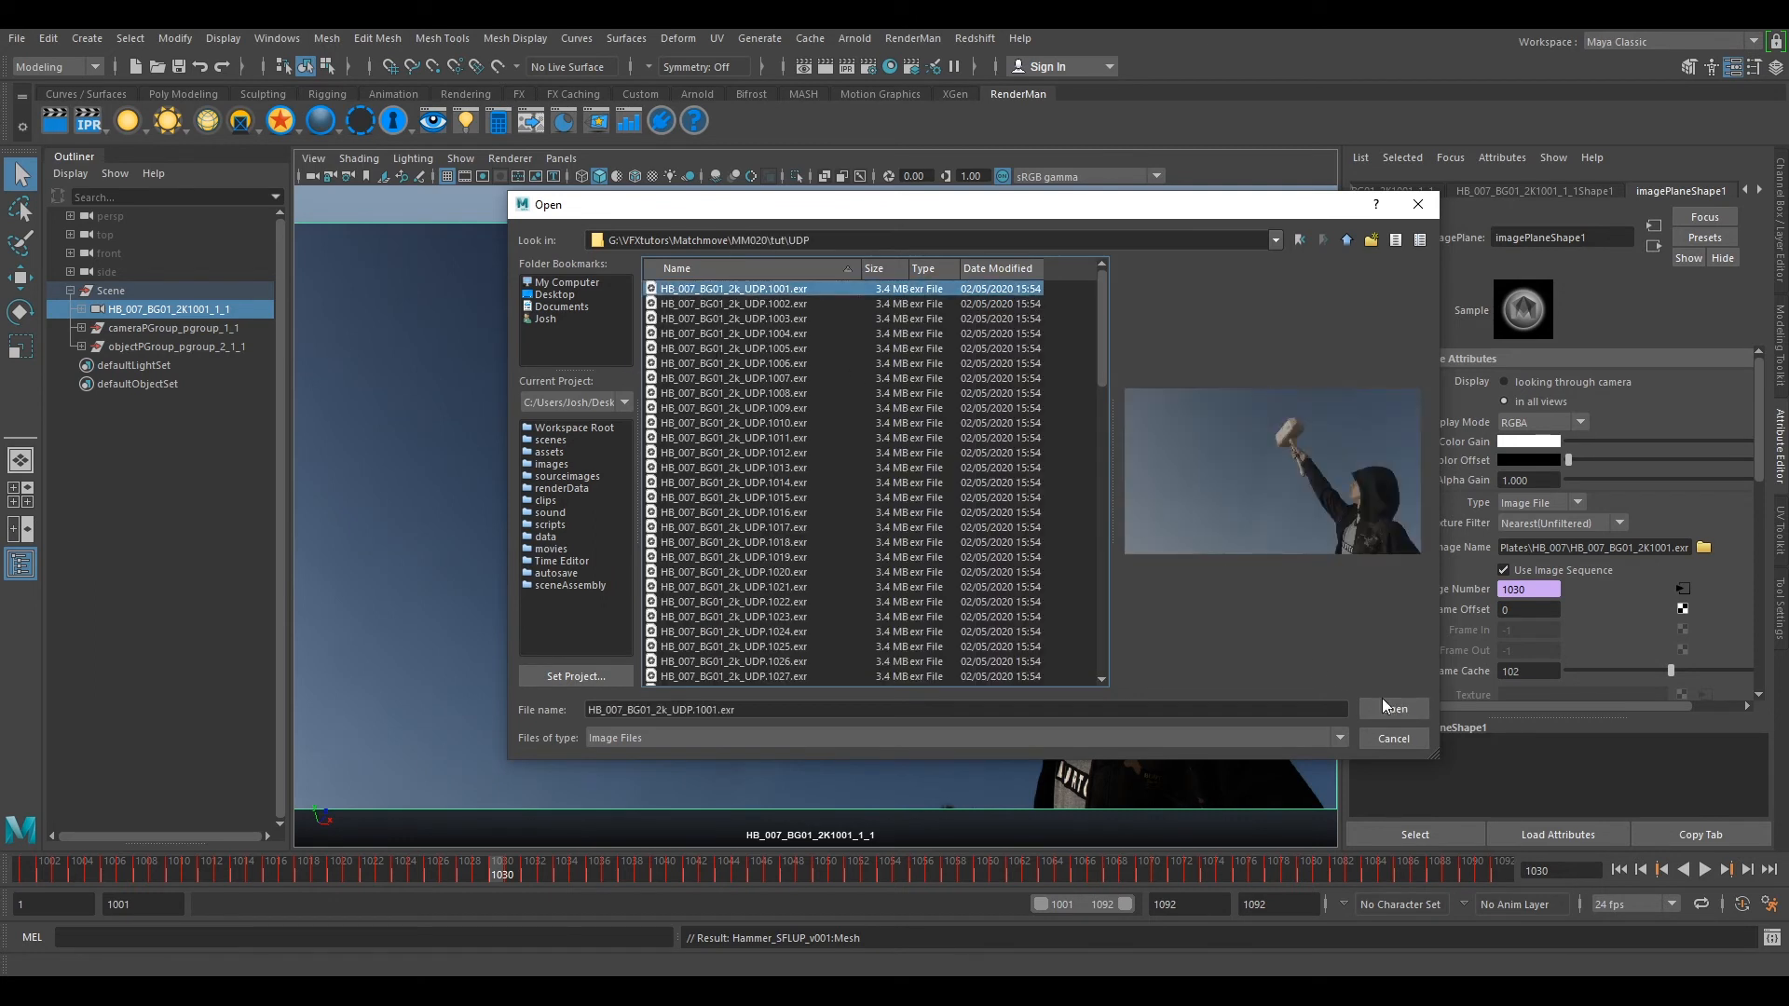
pyautogui.click(1392, 709)
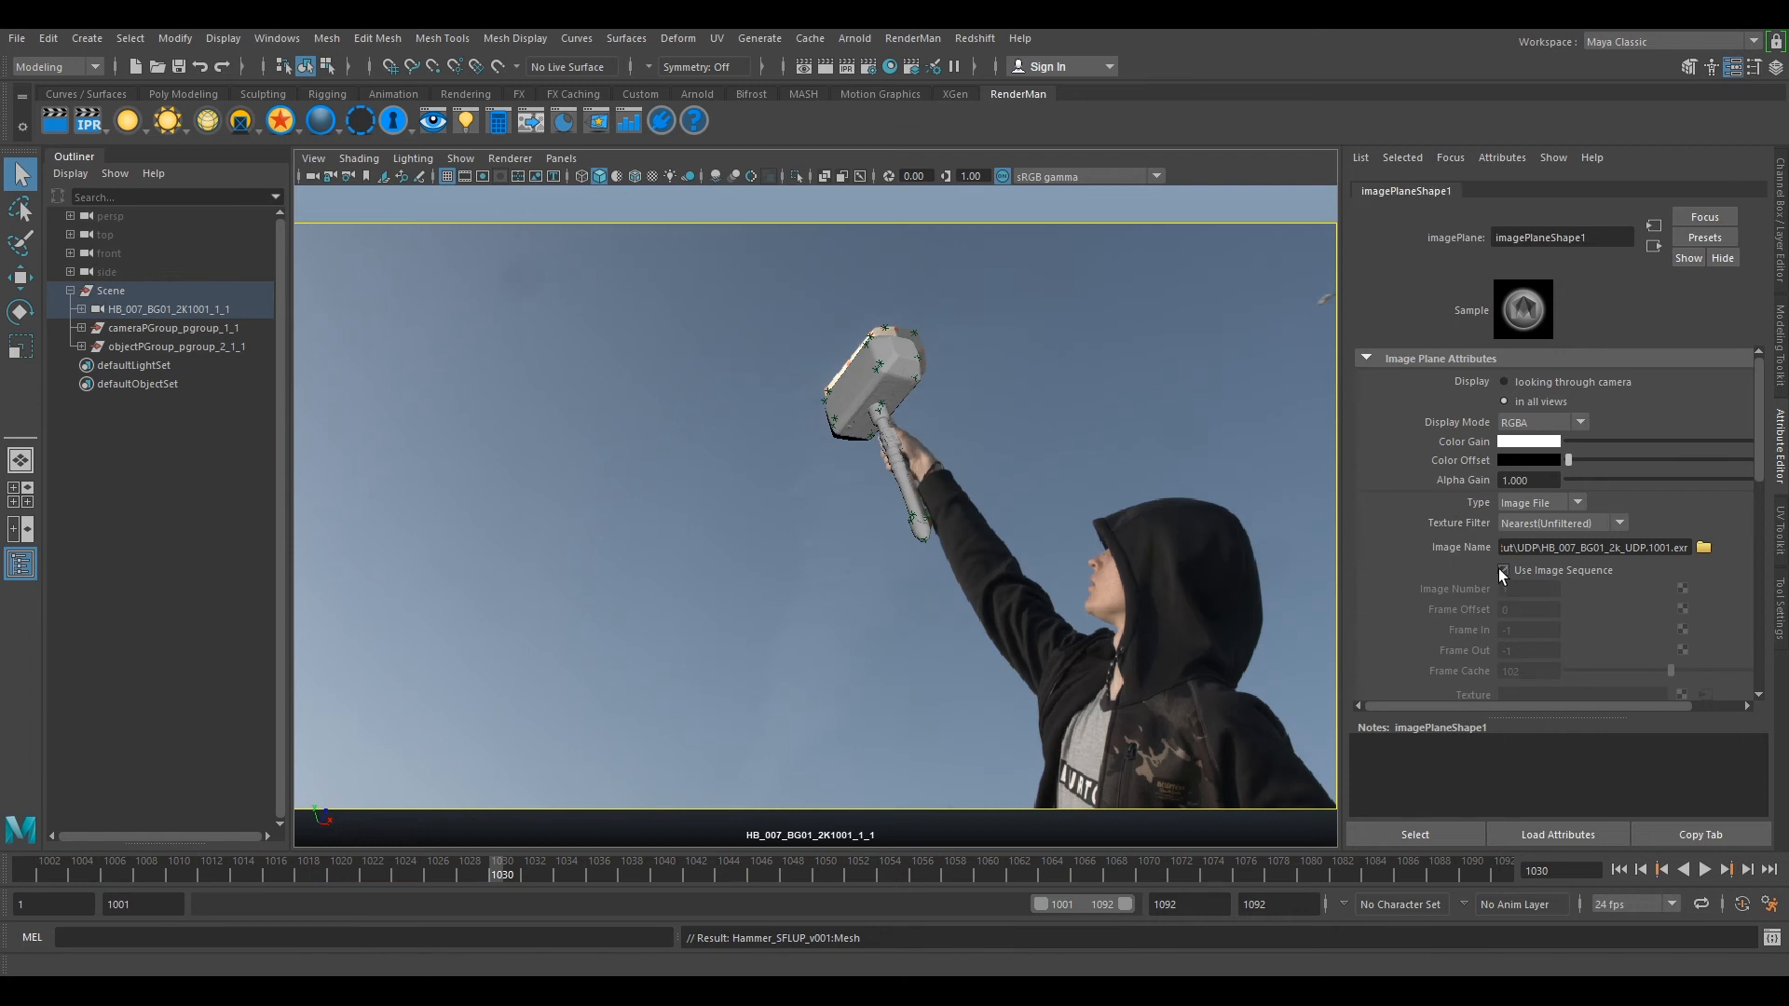
# - Enable Use Image Sequence with depth 1 and scrub the timeline to check the hammer track
pyautogui.click(1504, 571)
pyautogui.write('1')
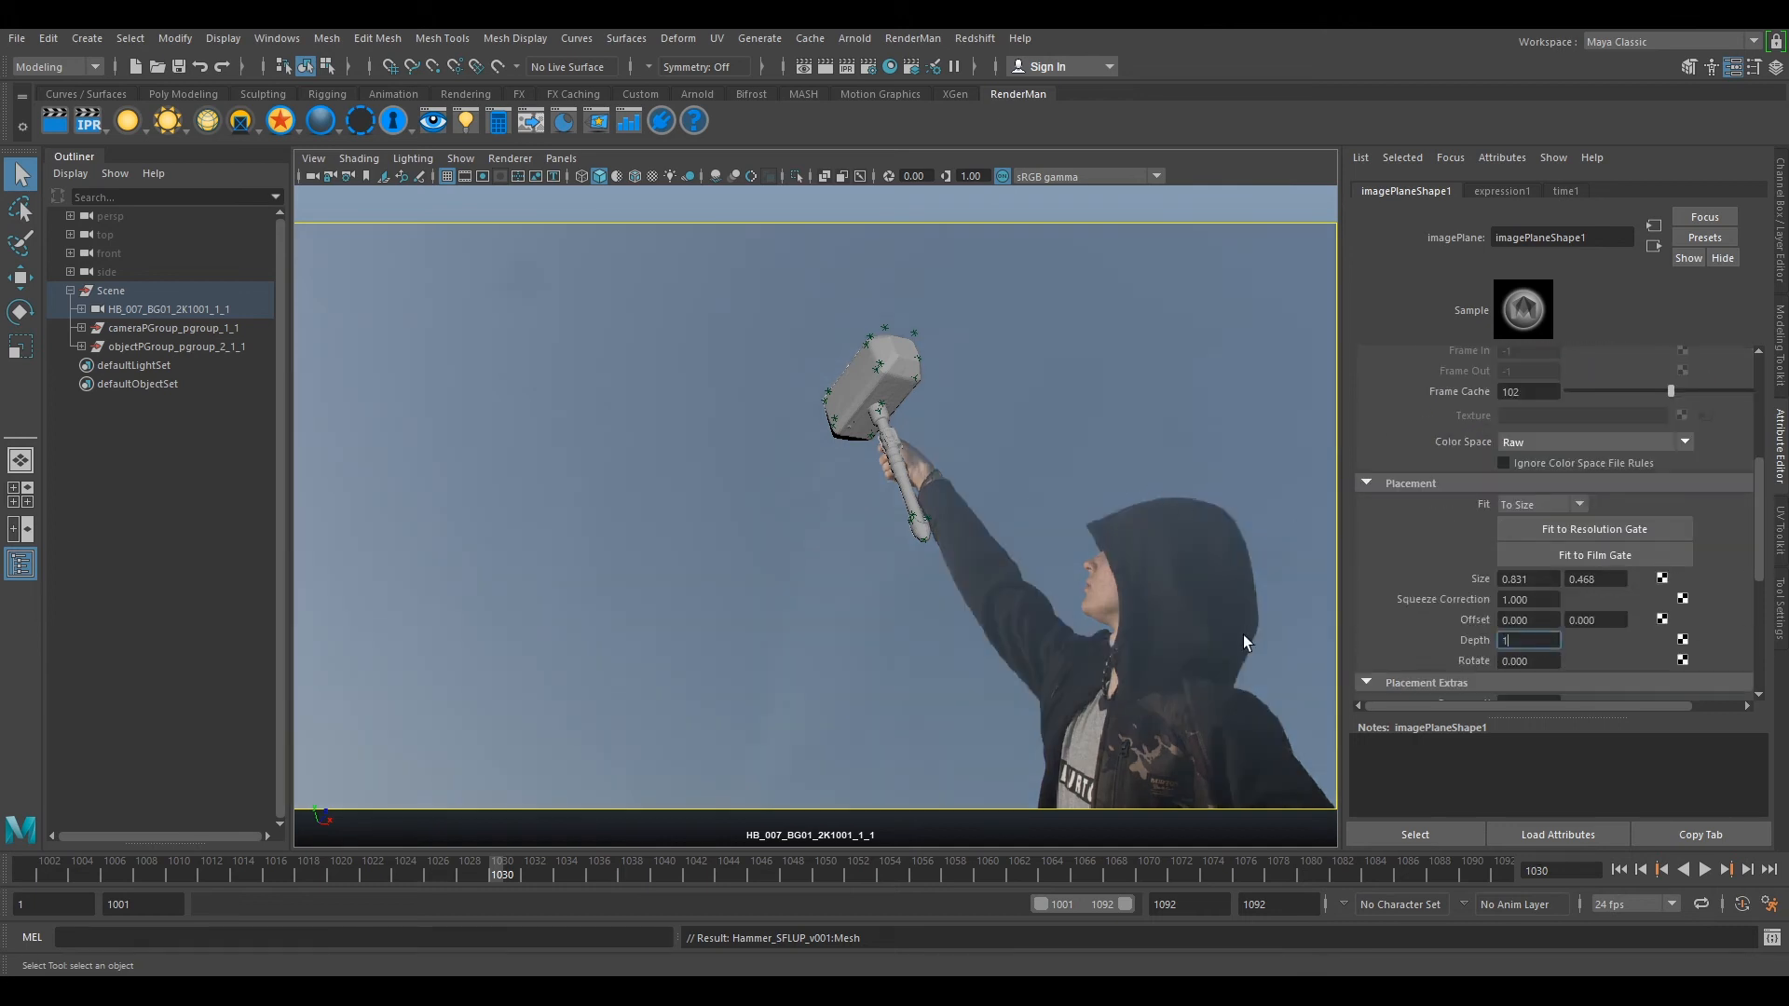
pyautogui.click(360, 157)
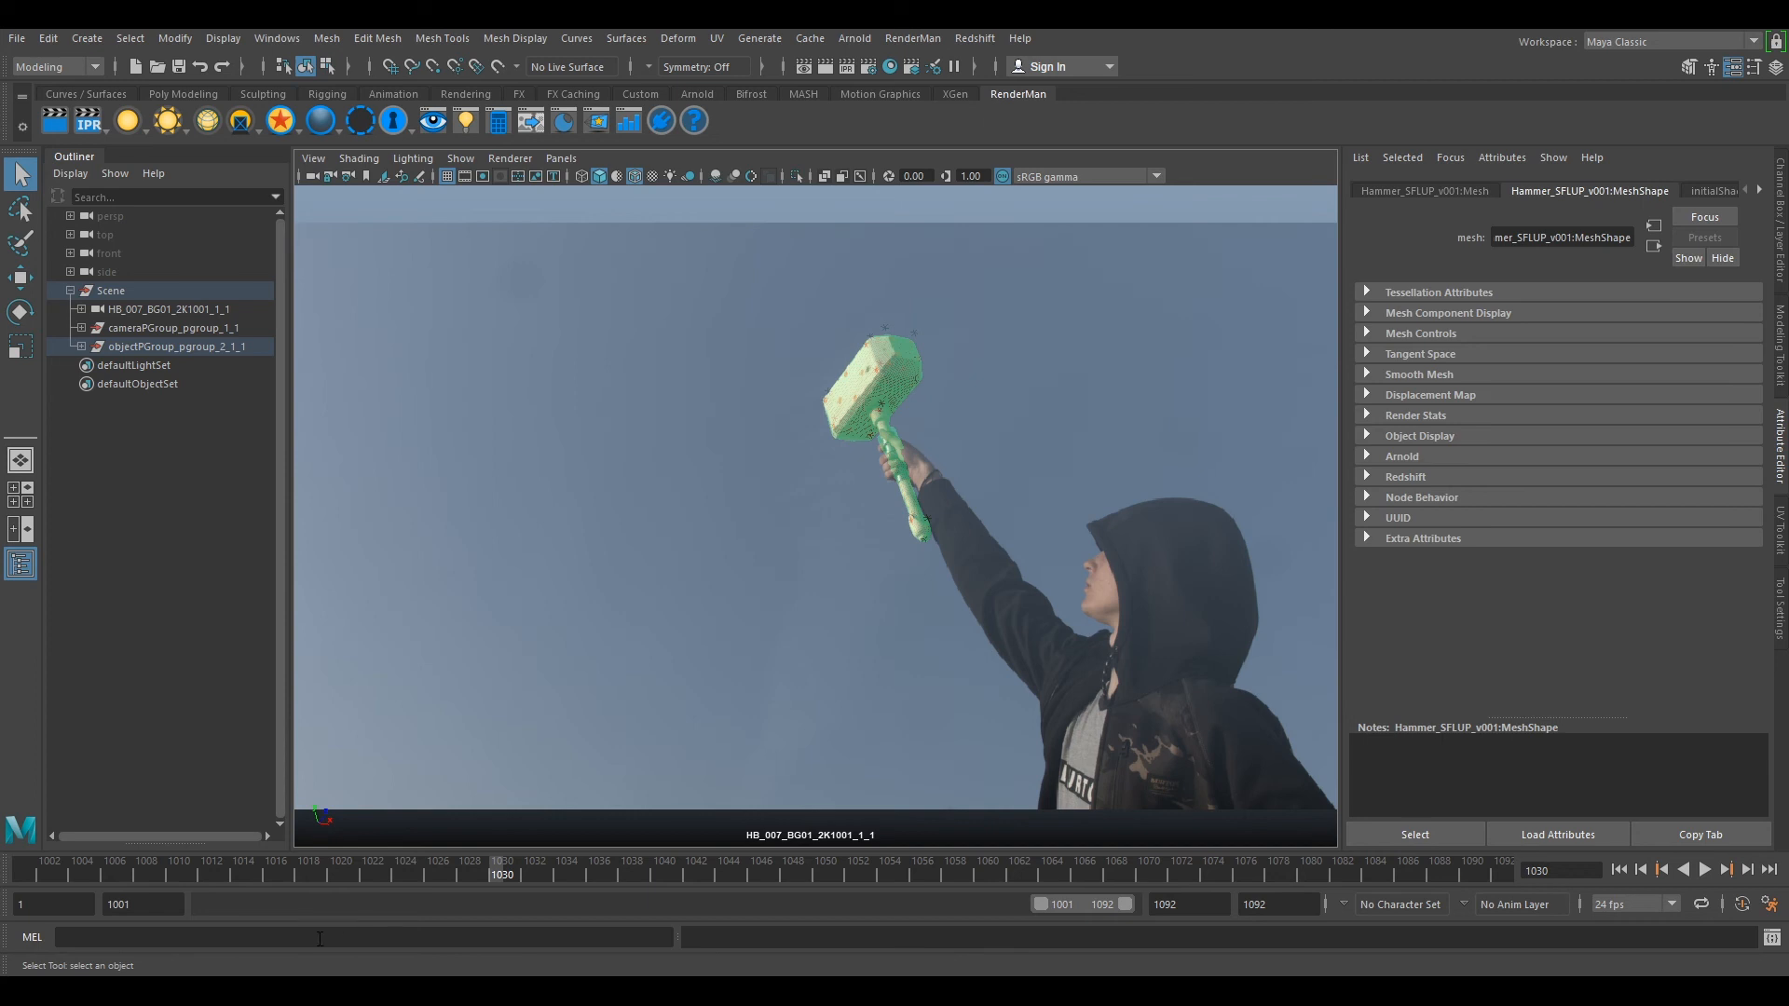
pyautogui.click(1703, 870)
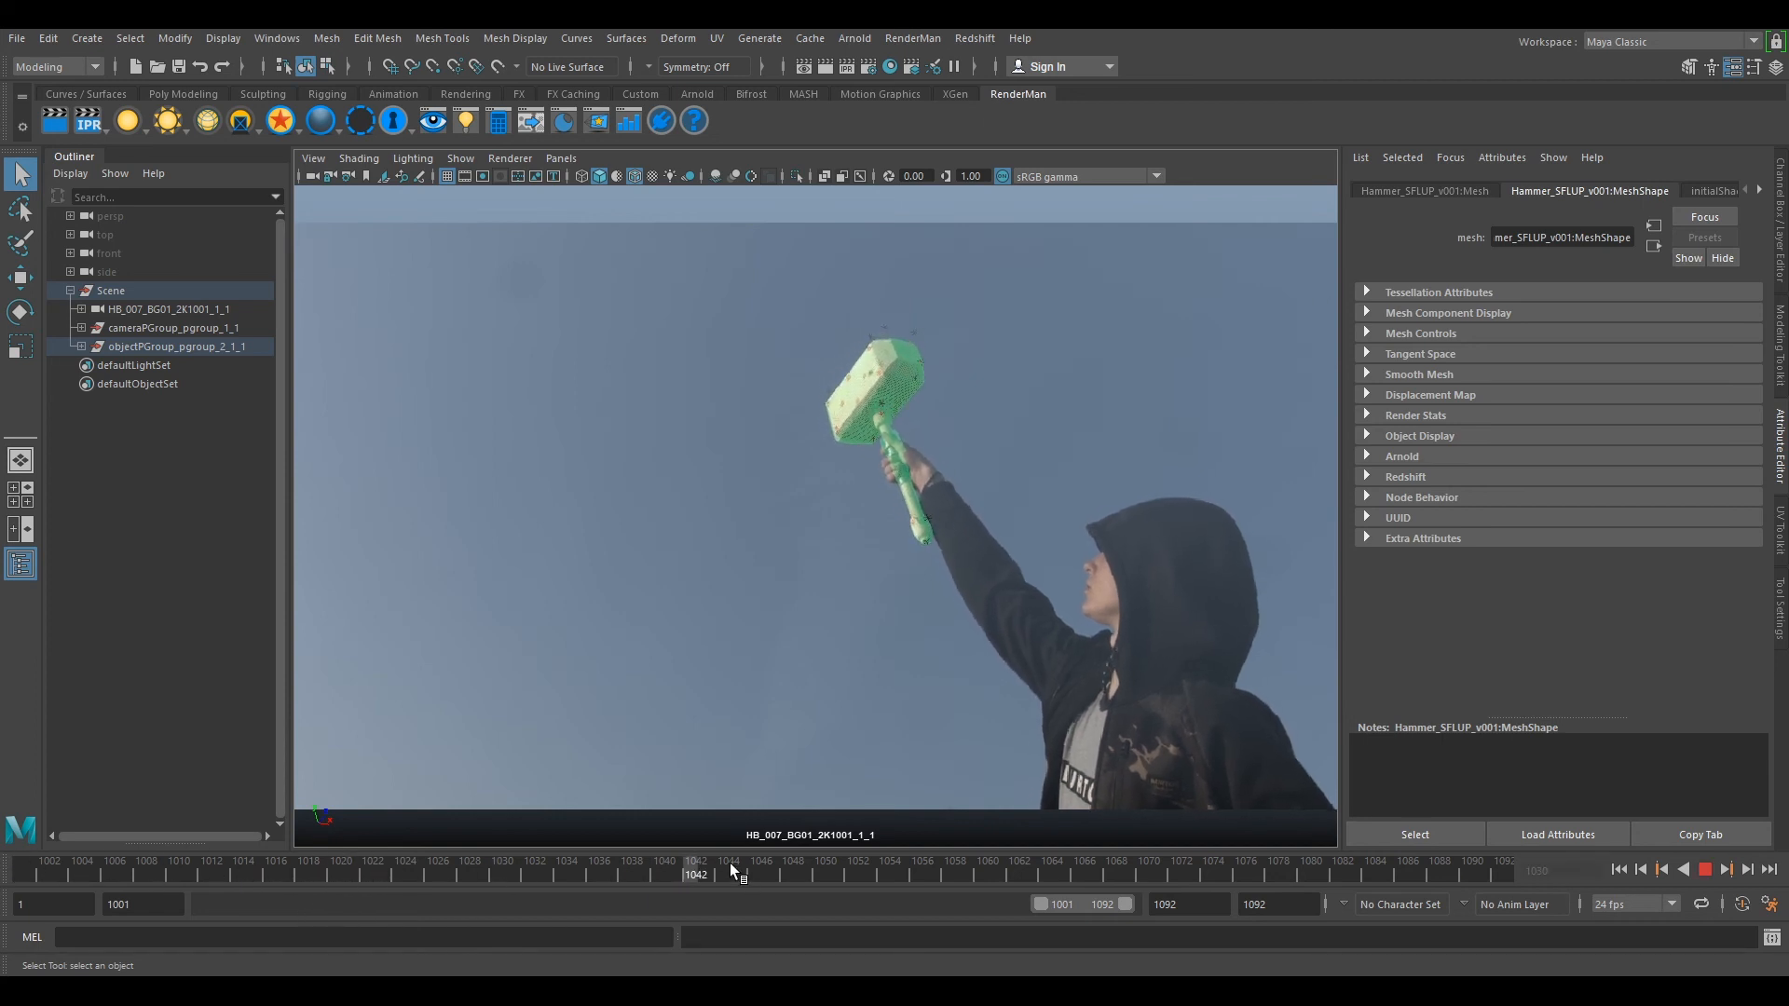